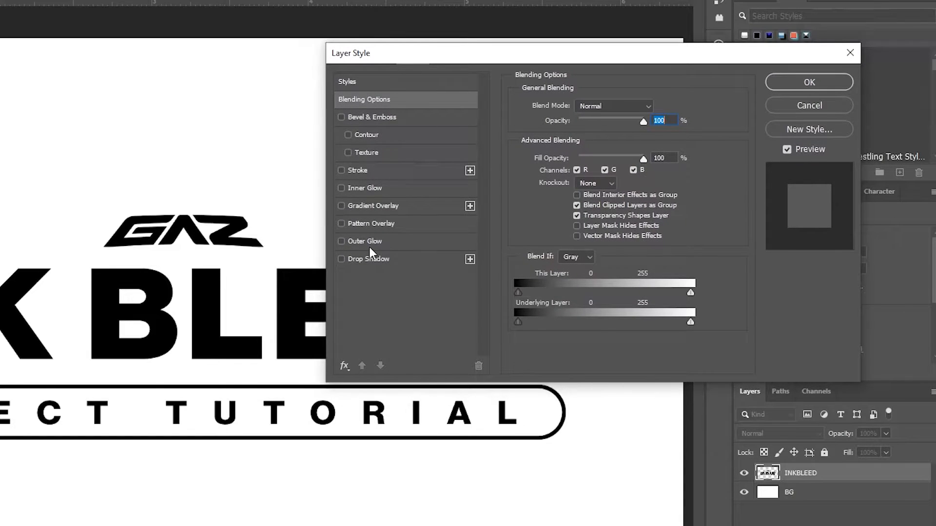
mouse_move(357, 249)
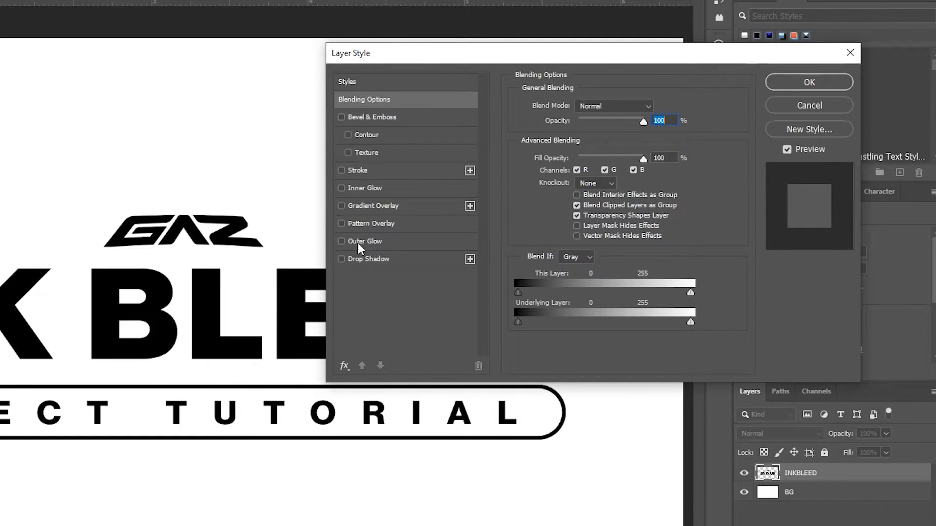
Apply a black Outer Glow with Noise 23%, Spread 66% and Size 3 px to the INKBLEED layer.
click(342, 240)
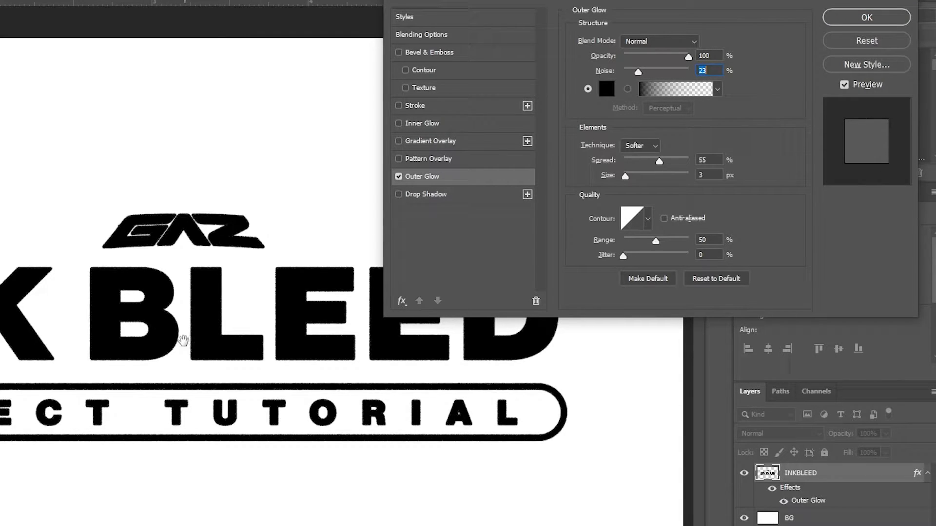
drag(659, 162, 656, 162)
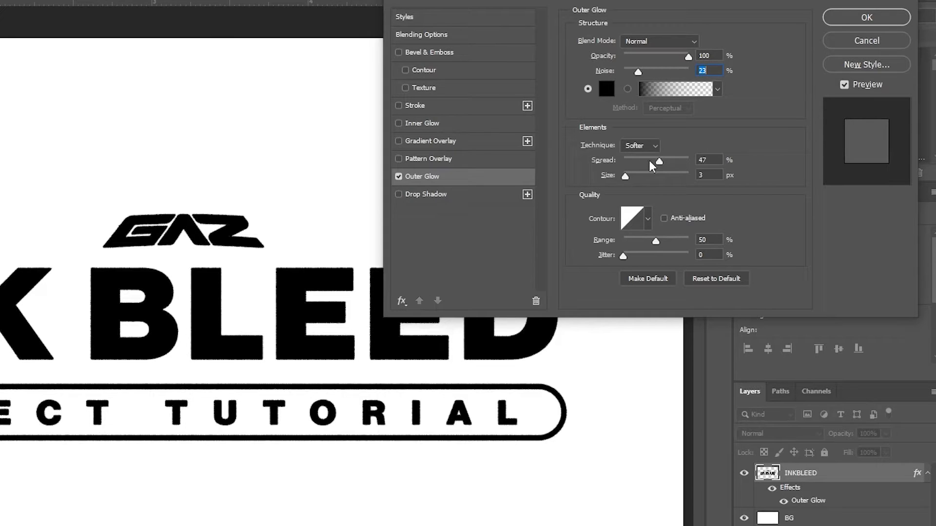
drag(658, 162, 674, 162)
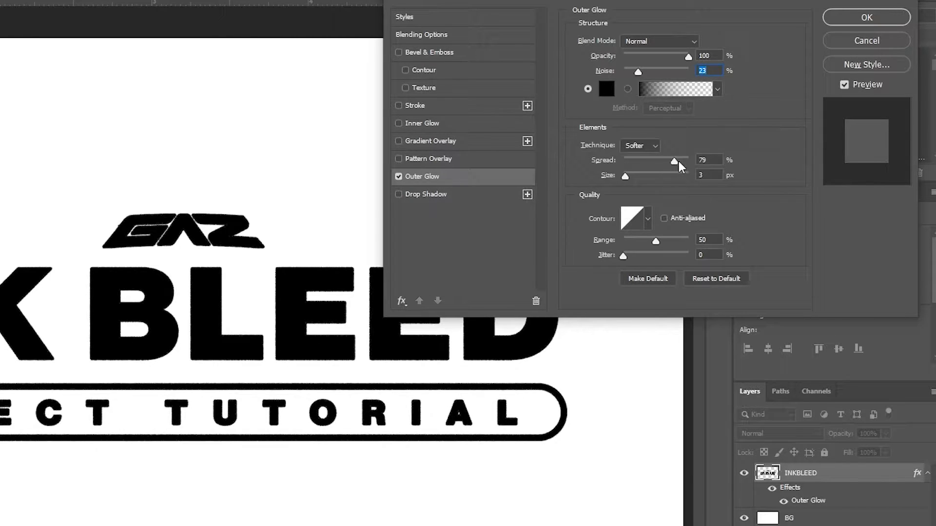
drag(676, 163, 665, 163)
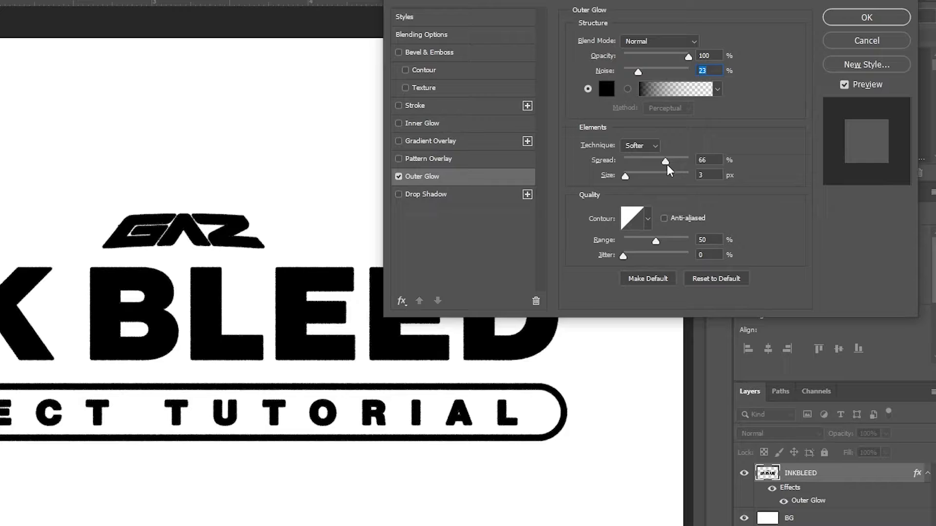
click(707, 159)
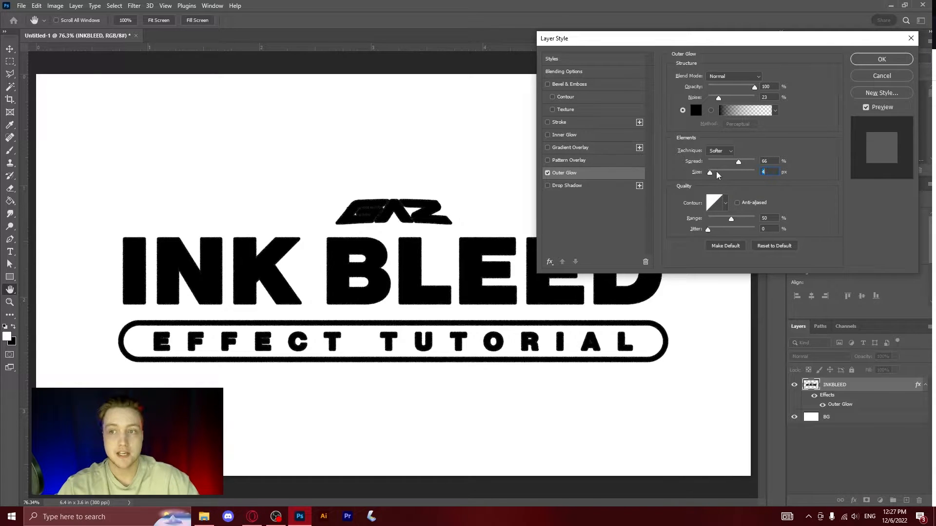
drag(709, 172, 717, 172)
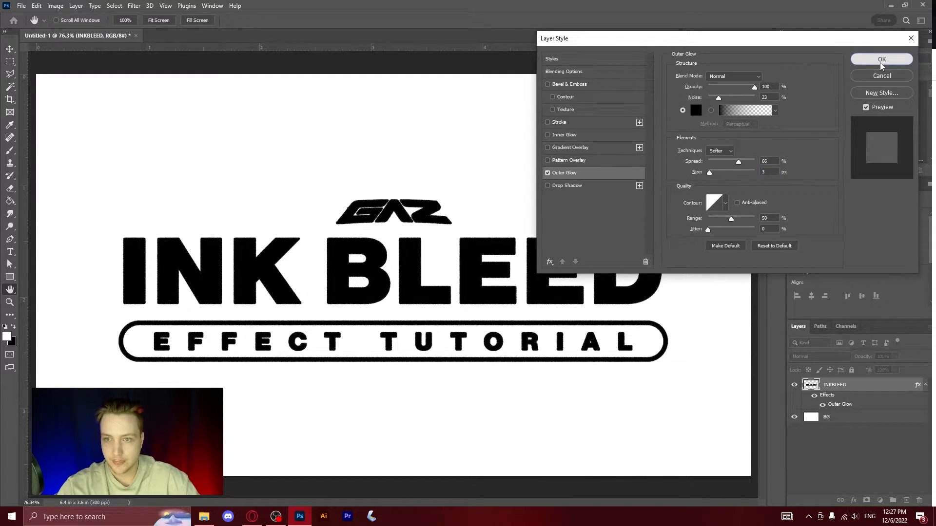
click(881, 60)
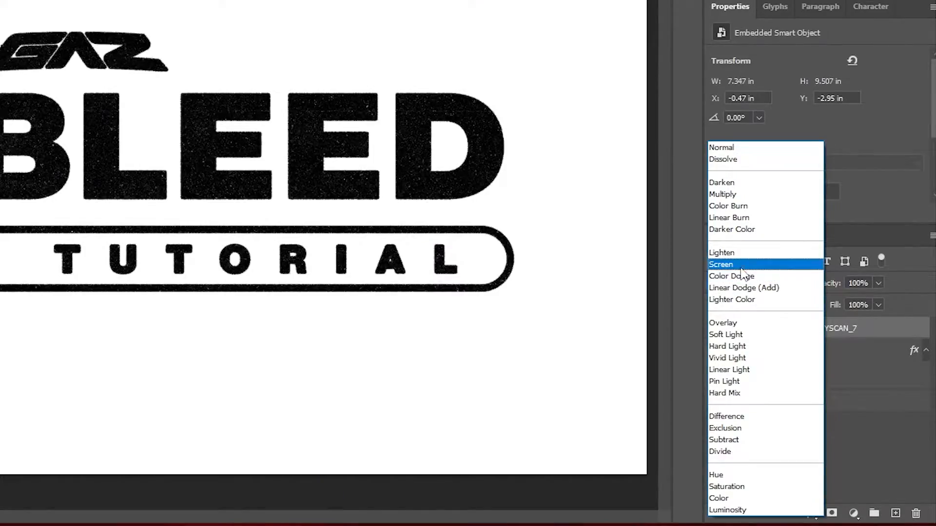
Blend the BLKMARKET_COPYSCAN_7 texture layer over the logo in Screen mode.
click(721, 264)
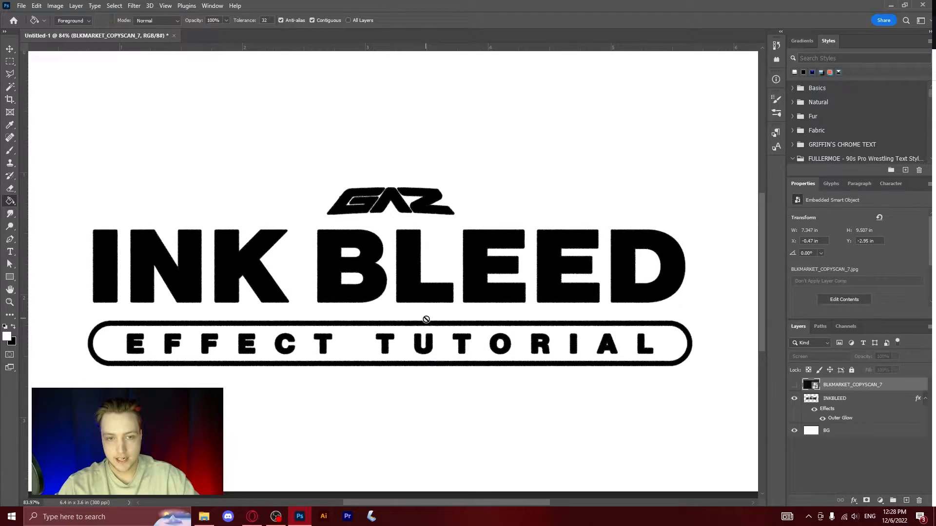
Clear the Outer Glow layer style from the INKBLEED layer via its context menu.
click(833, 397)
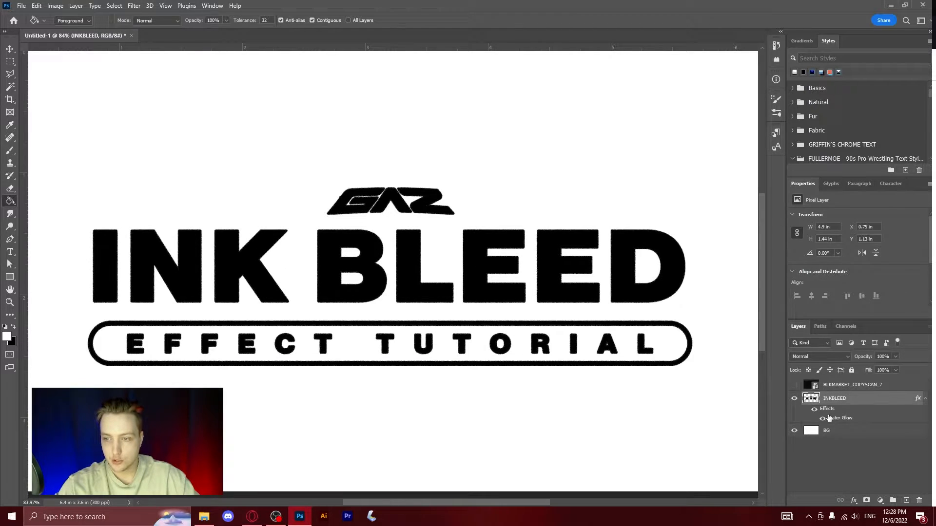
right_click(833, 398)
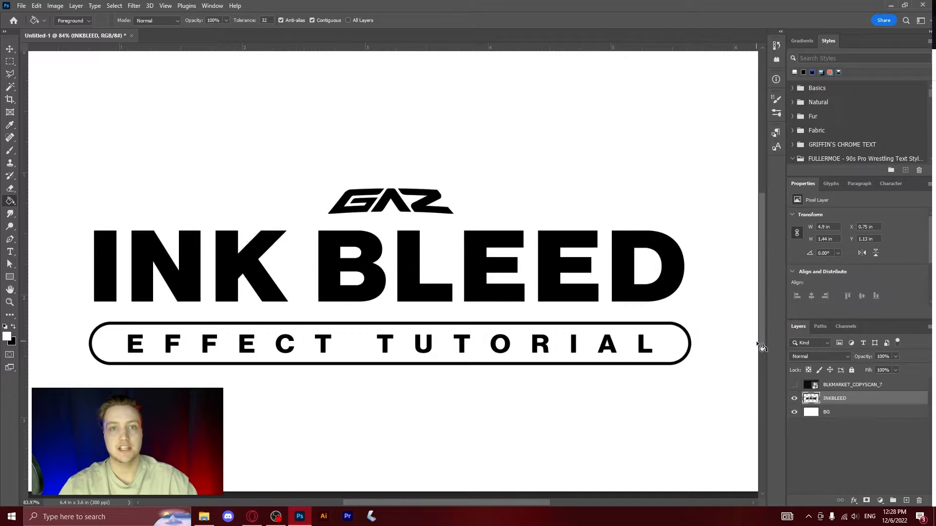
mouse_move(462, 286)
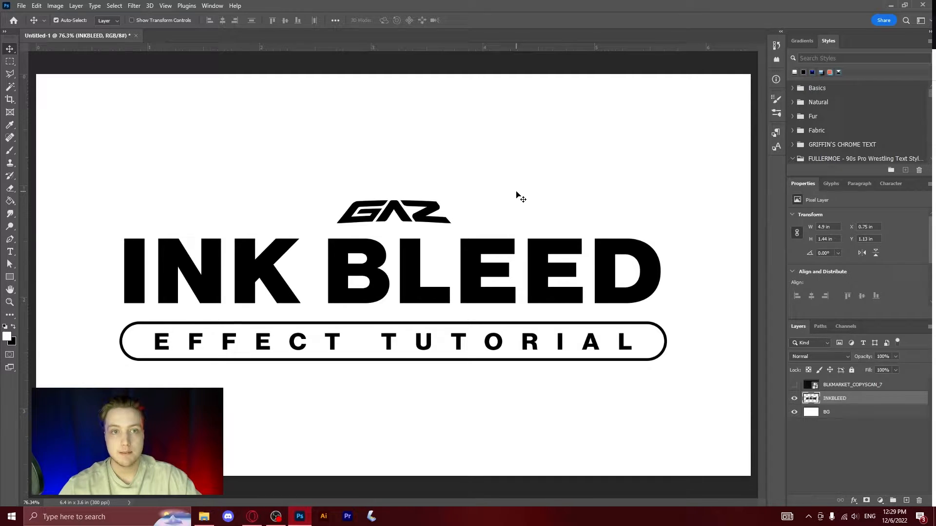
mouse_move(345, 168)
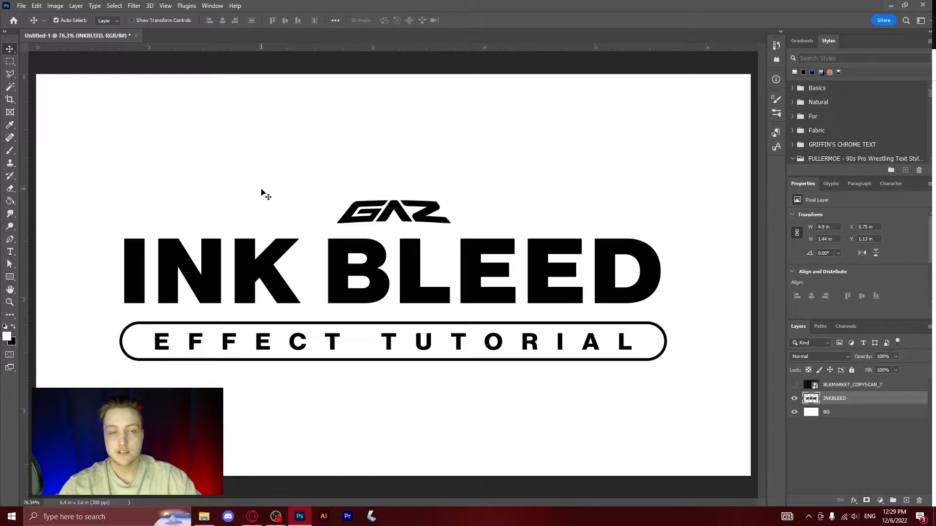
mouse_move(294, 183)
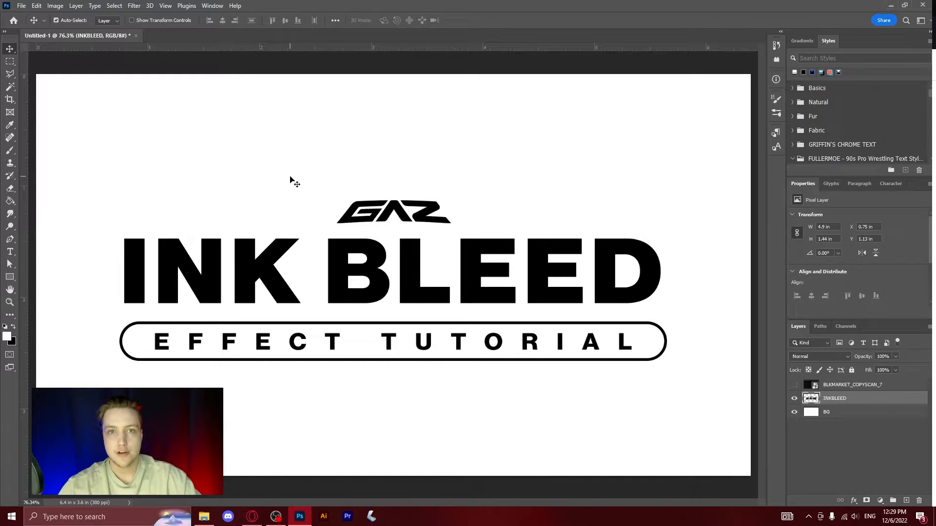
mouse_move(254, 160)
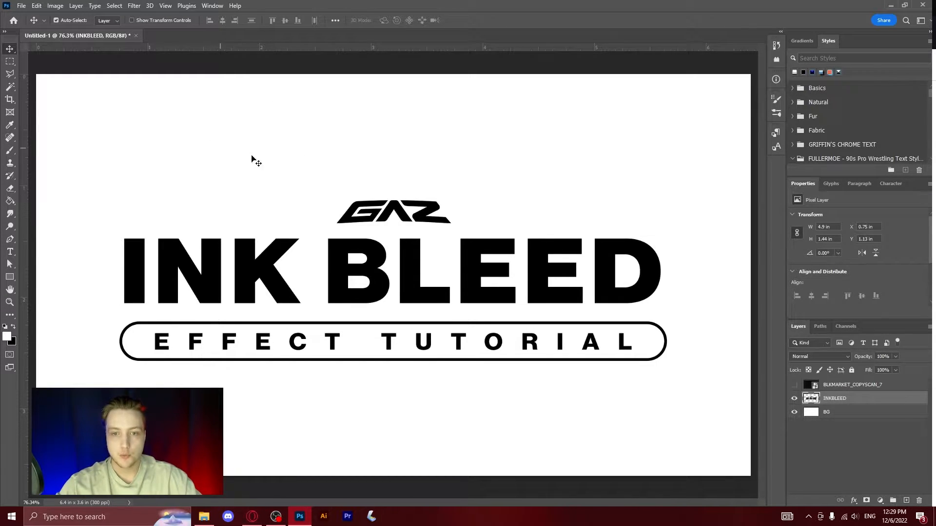
Start a Field Blur, zero the central pin and add a top-left pin at about 8 px.
click(134, 6)
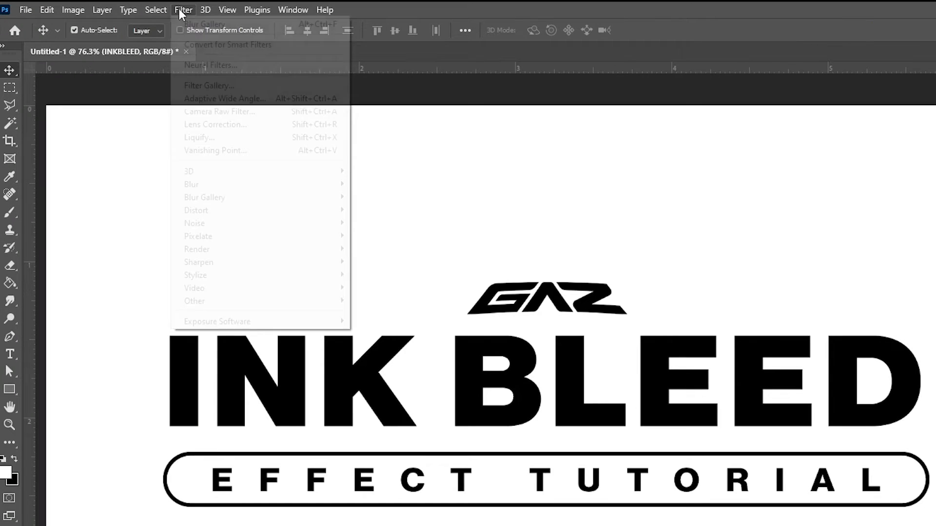
mouse_move(205, 197)
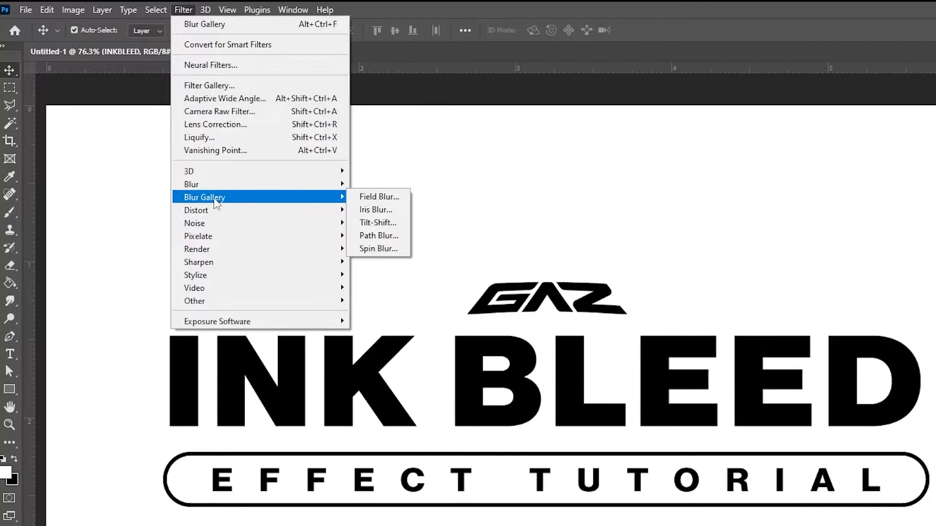
click(378, 195)
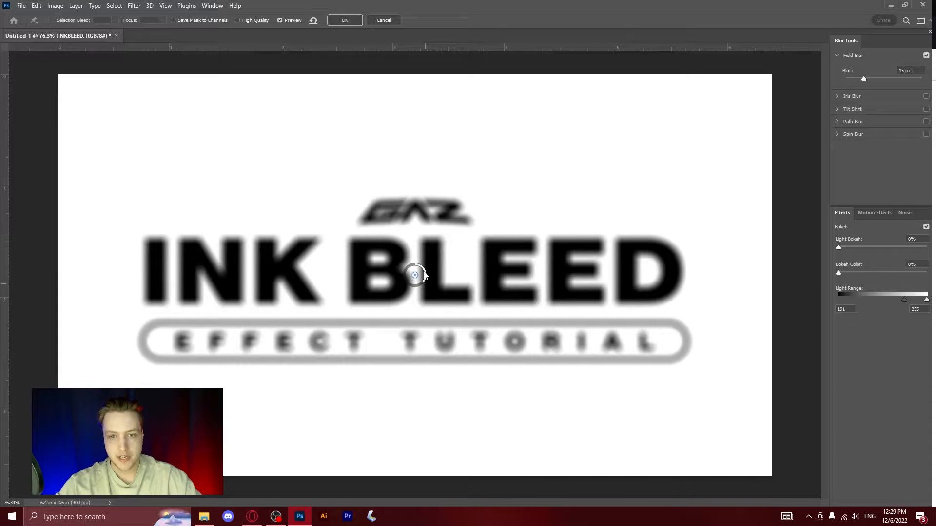
mouse_move(424, 269)
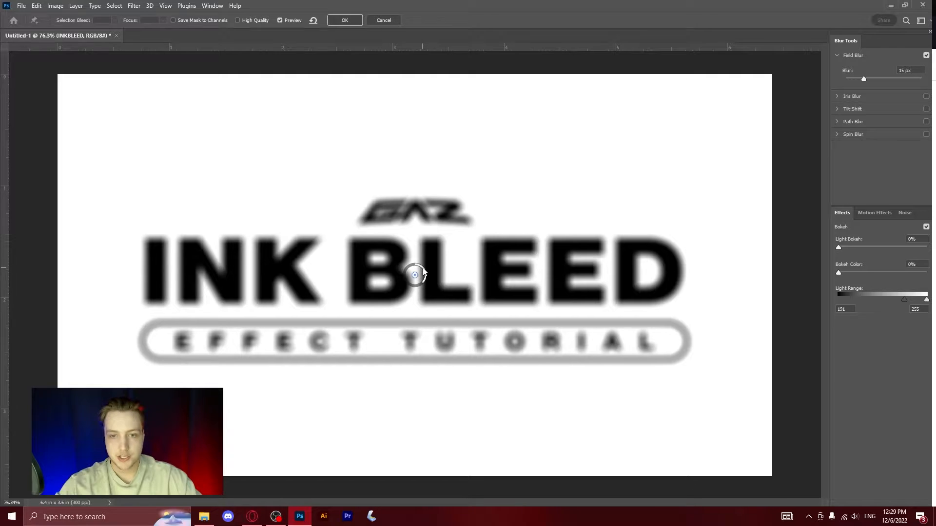
drag(862, 78, 845, 78)
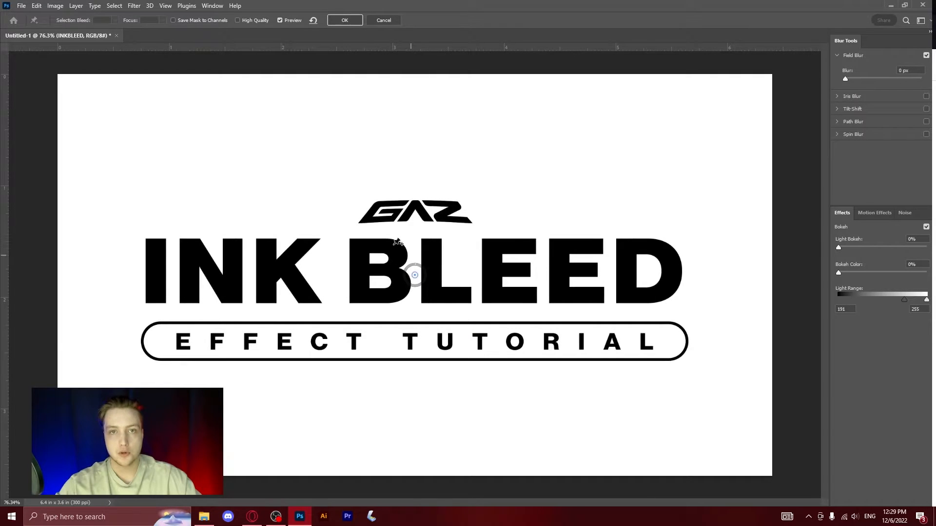
mouse_move(276, 193)
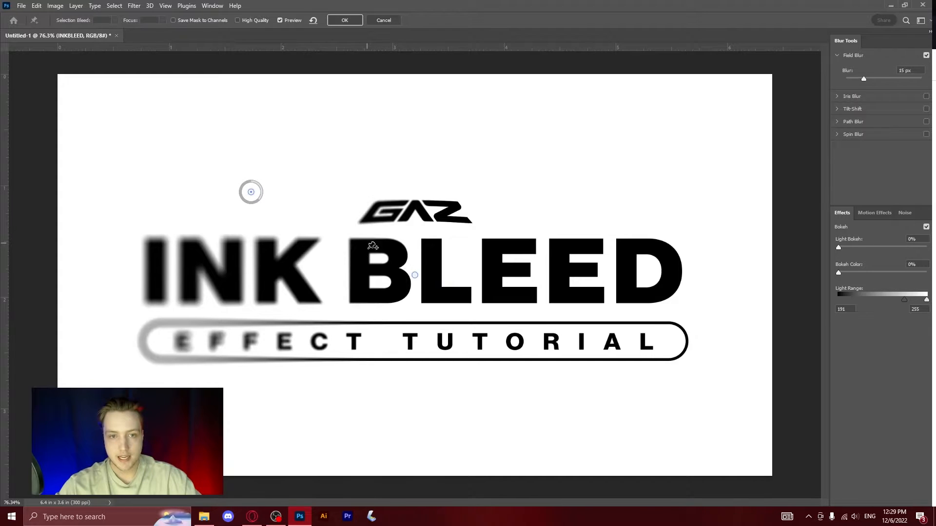
mouse_move(425, 433)
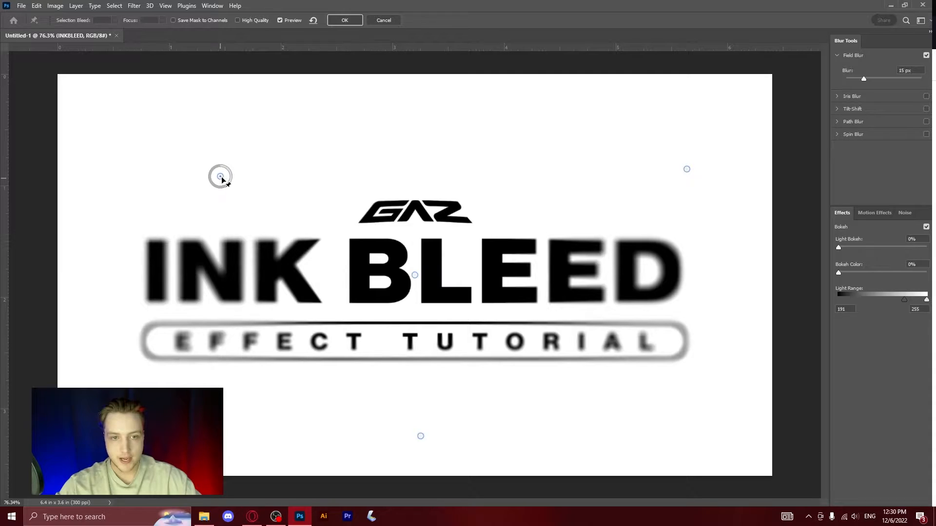
drag(221, 177, 172, 179)
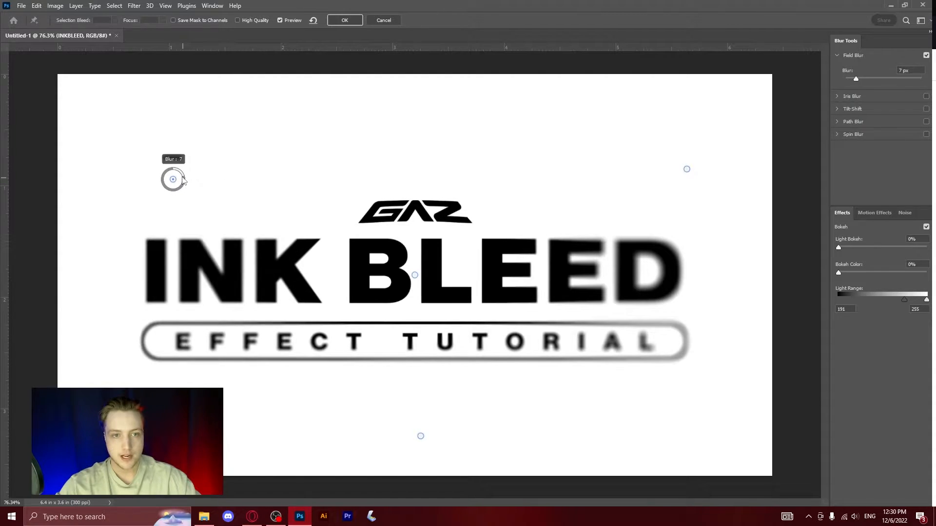
drag(175, 173, 173, 180)
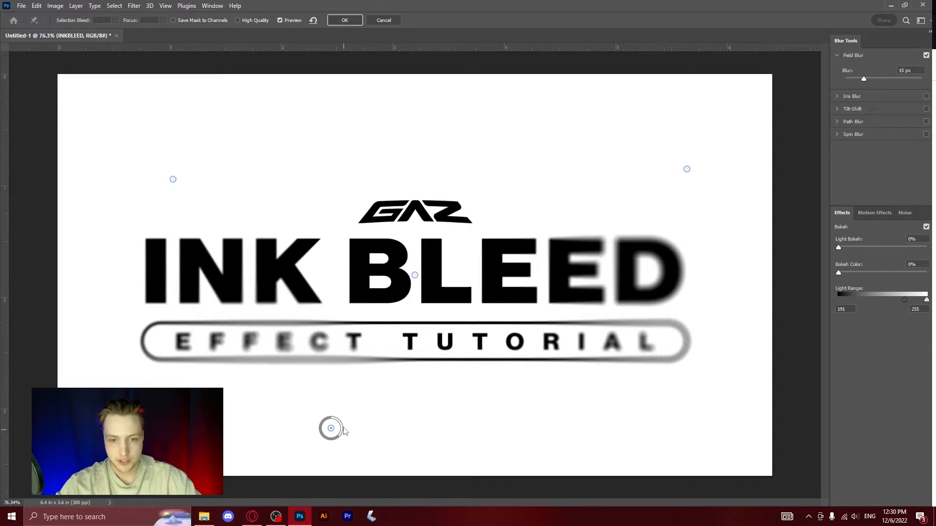
drag(338, 418, 331, 428)
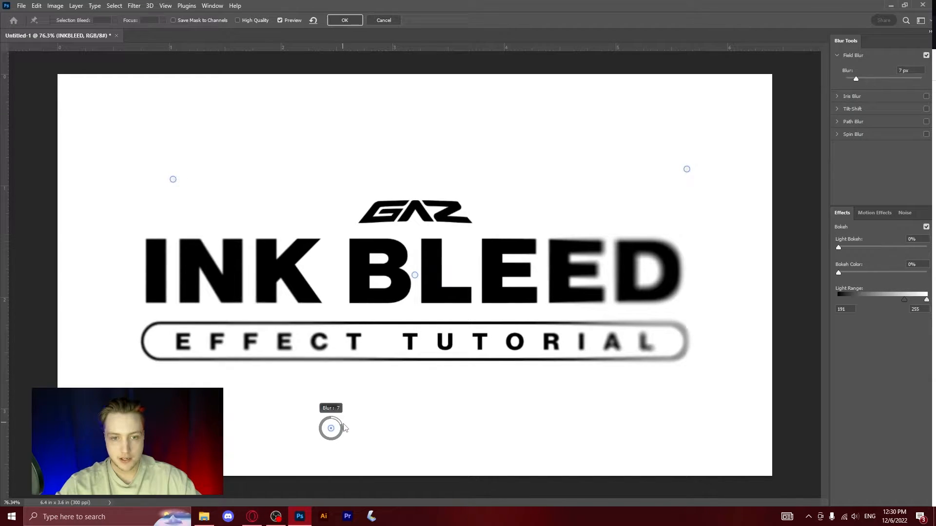
drag(334, 424, 338, 419)
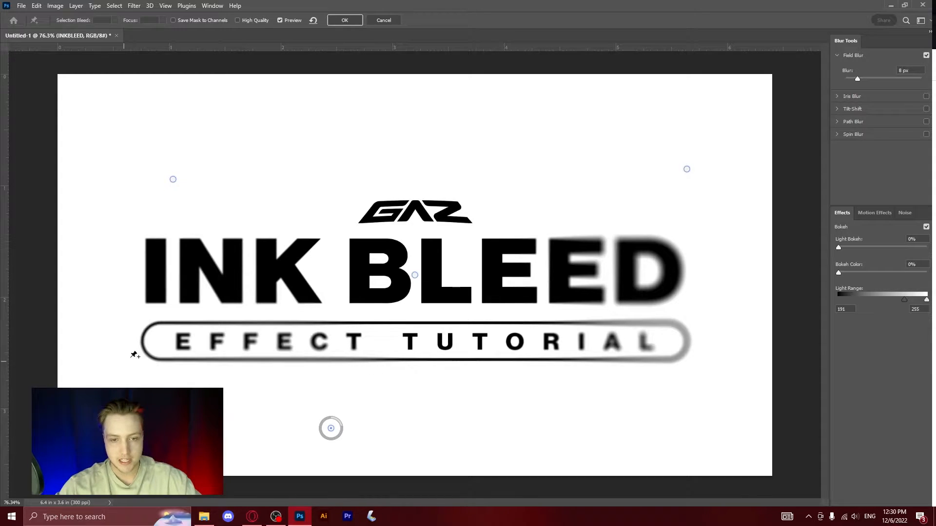
mouse_move(235, 306)
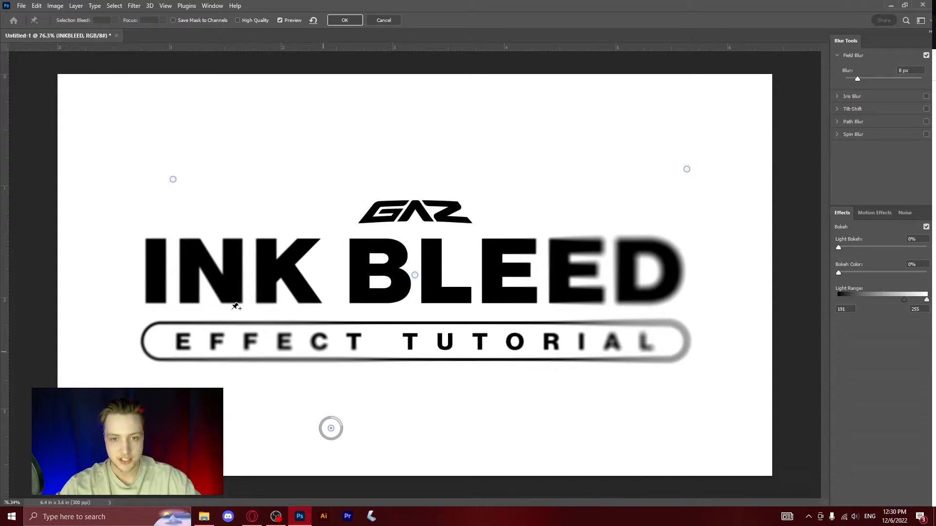
mouse_move(680, 212)
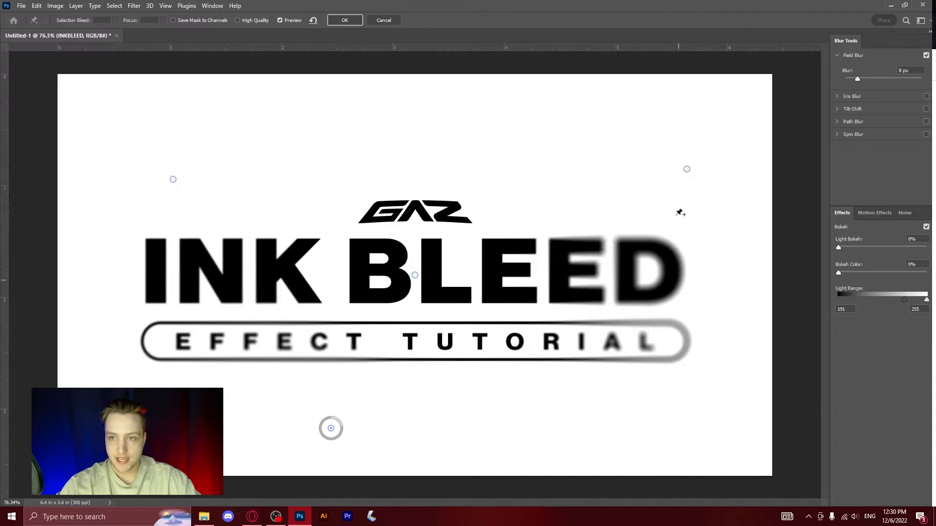
Reposition pins, set the top-left pin to 5 px, add a pin above the logo and apply.
drag(686, 169, 722, 181)
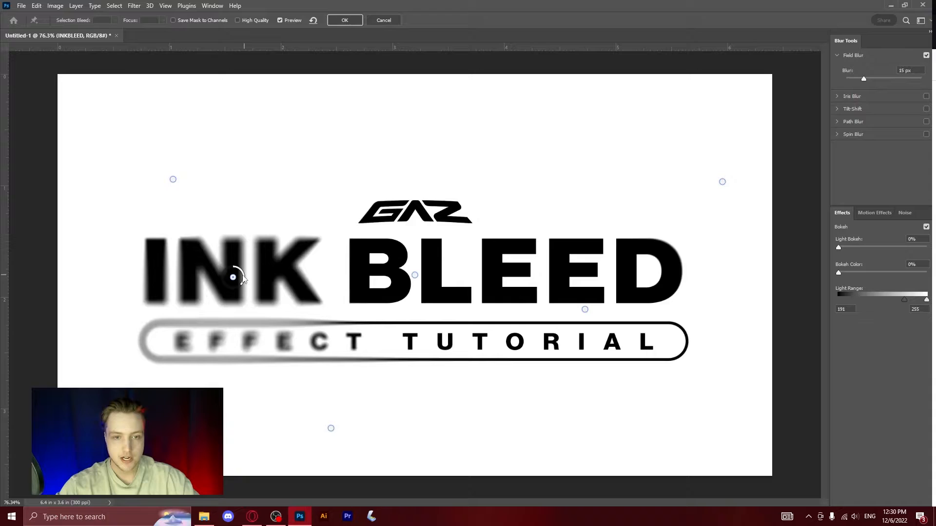
drag(863, 78, 845, 78)
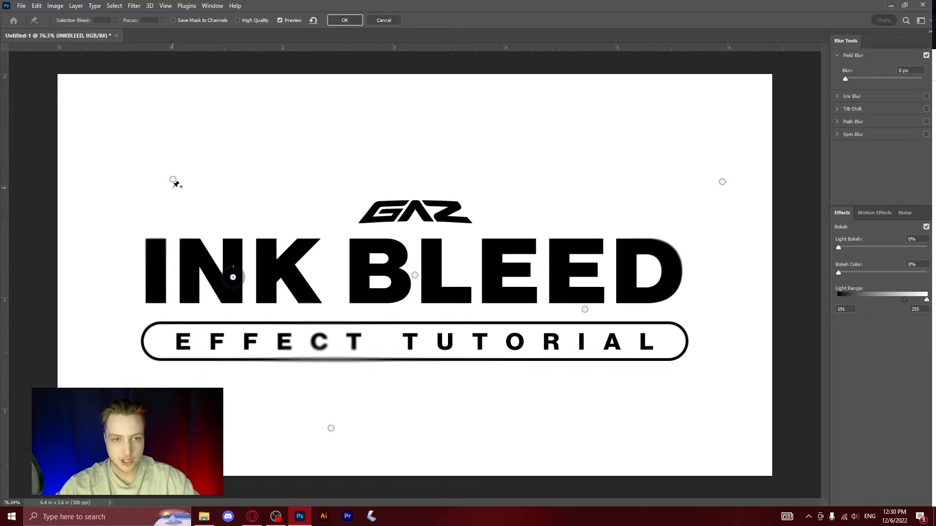
drag(174, 183, 164, 179)
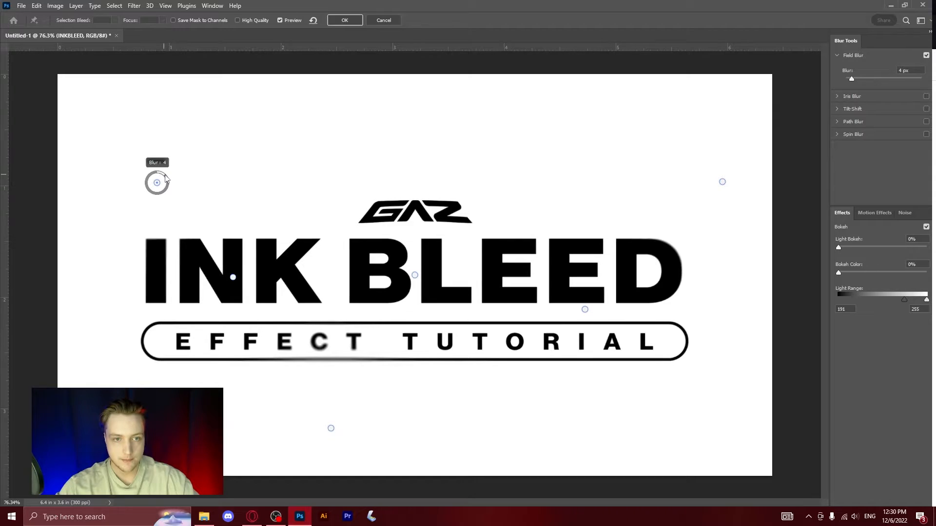
drag(852, 78, 858, 78)
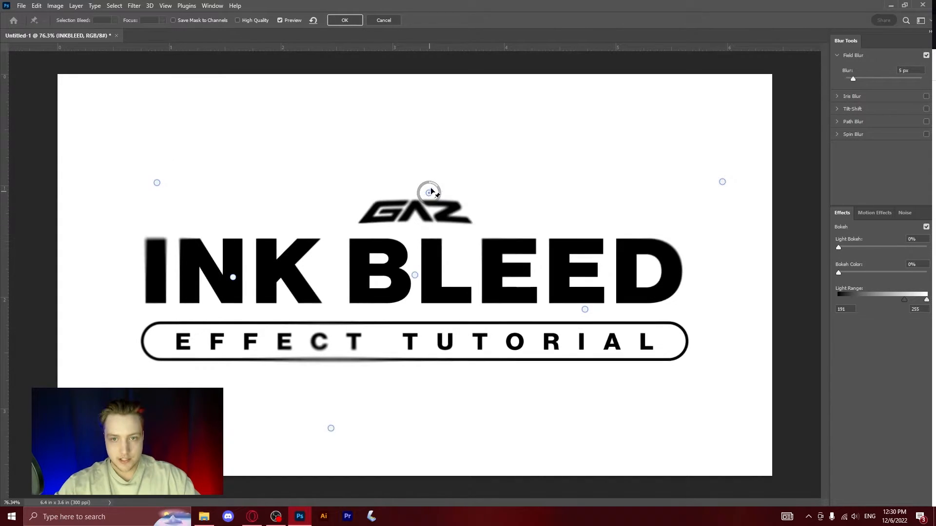
drag(429, 191, 467, 99)
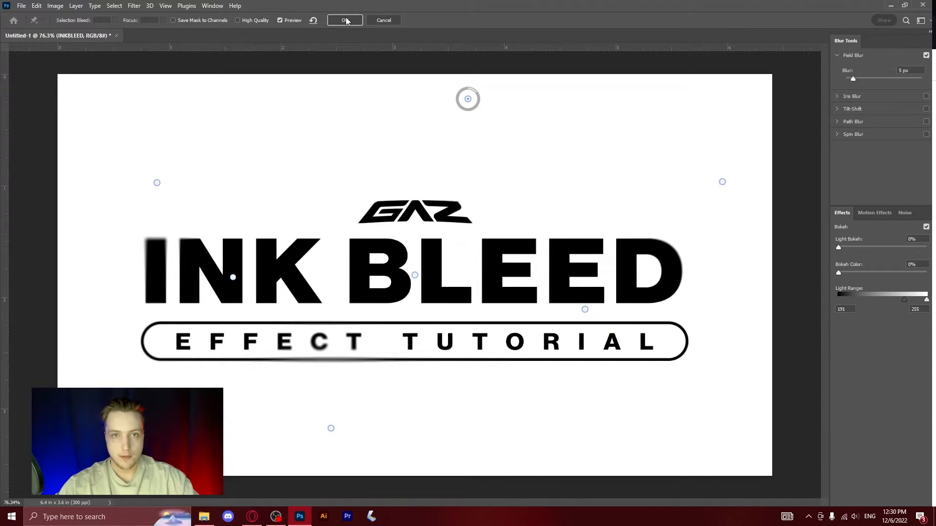
click(344, 19)
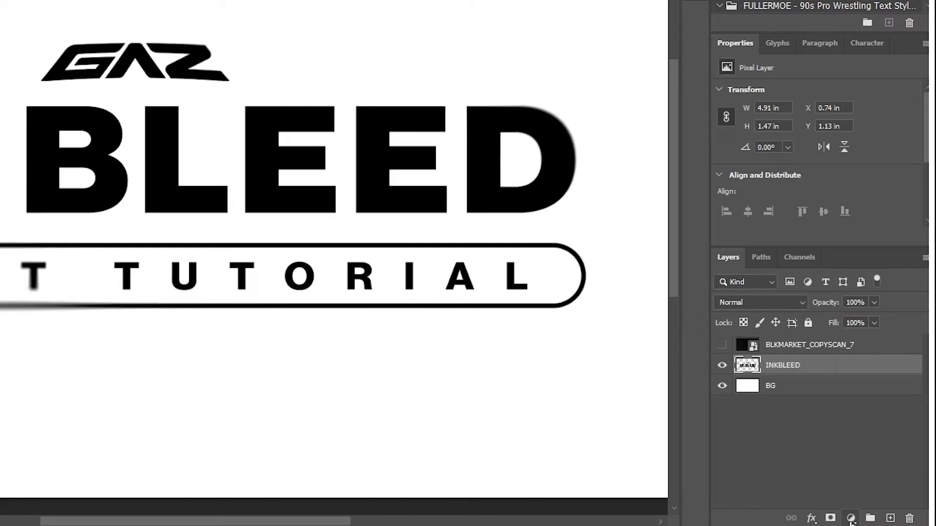
Add a Threshold adjustment layer above the blurred INKBLEED logo.
click(850, 518)
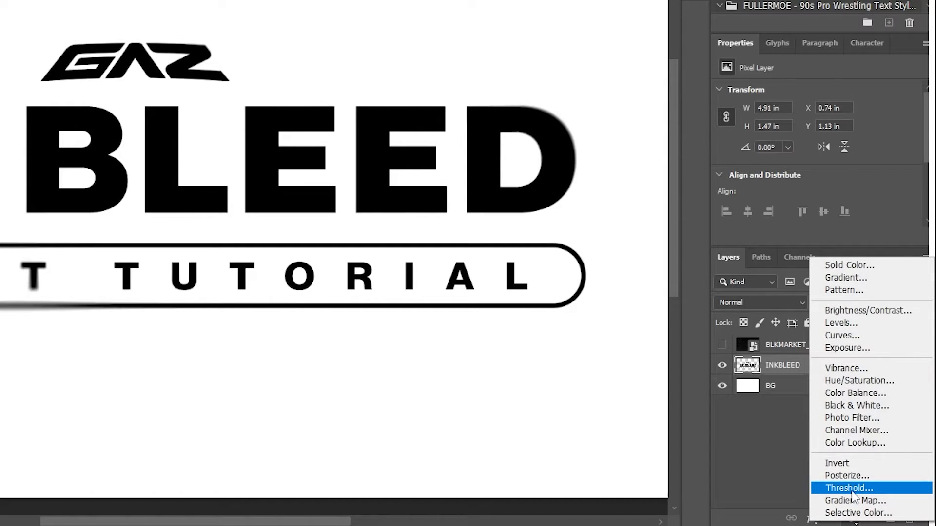
click(849, 488)
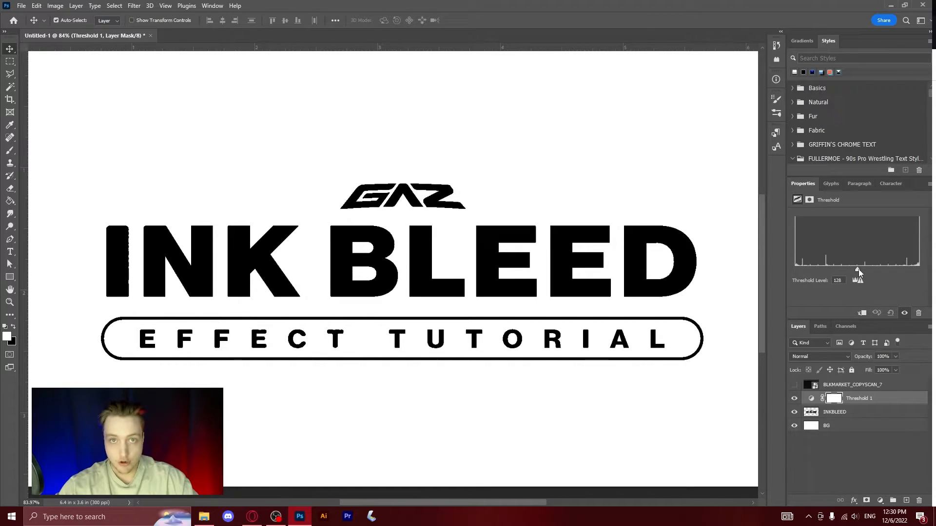
Test Threshold levels up to 255 and settle the level around 235 for inky edges.
drag(858, 272, 864, 272)
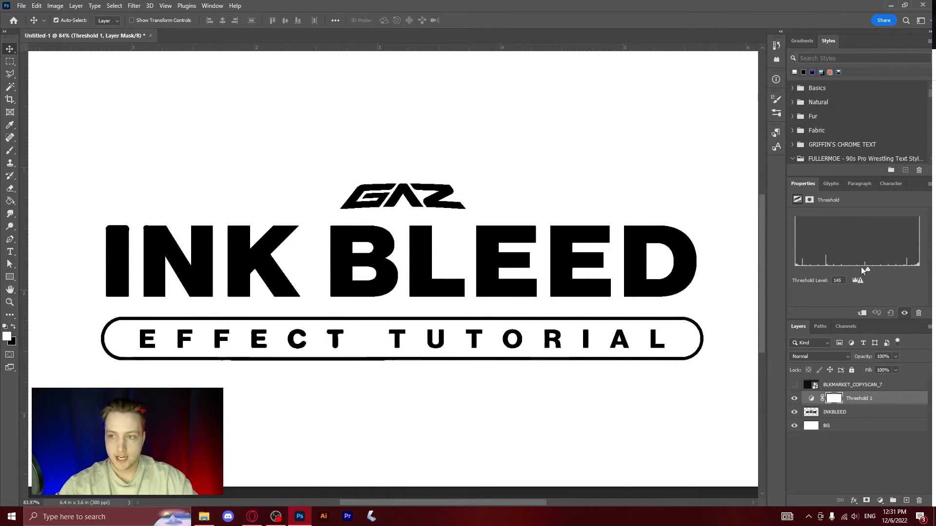
drag(858, 269, 900, 269)
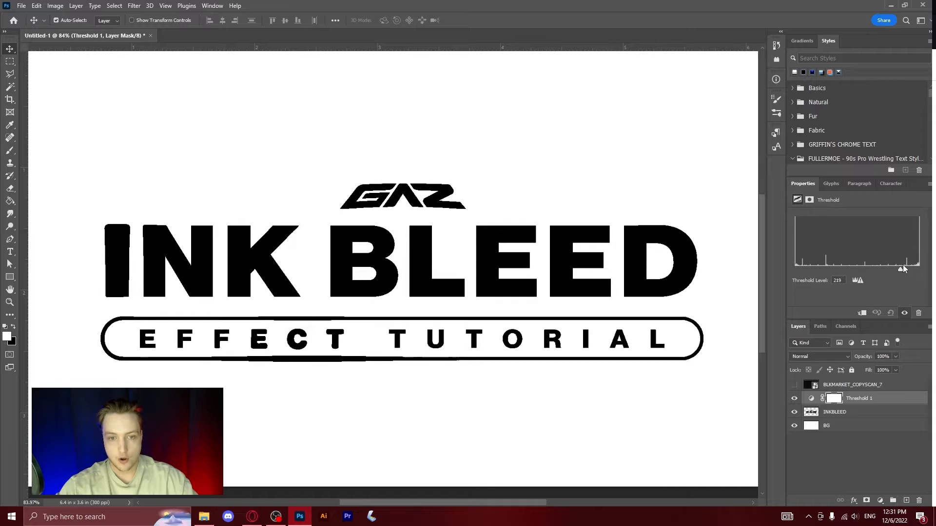
drag(902, 269, 916, 265)
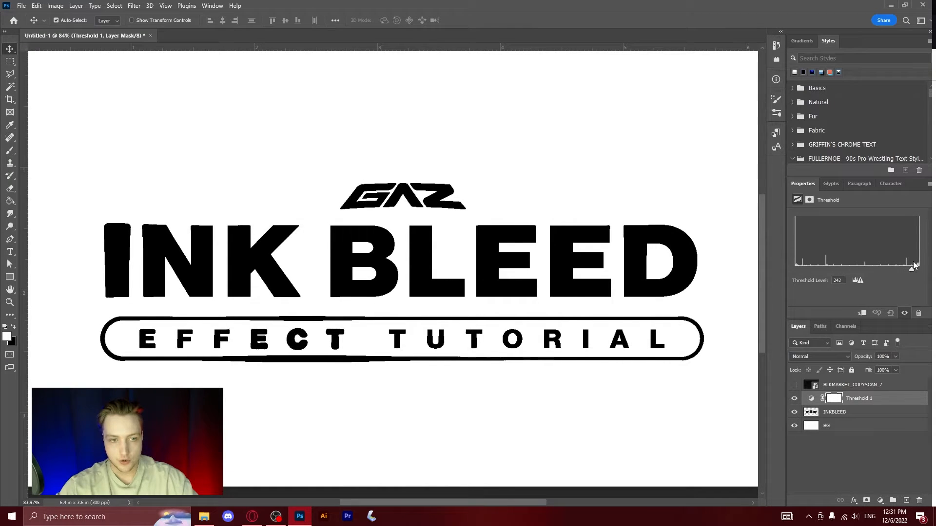
drag(915, 265, 911, 268)
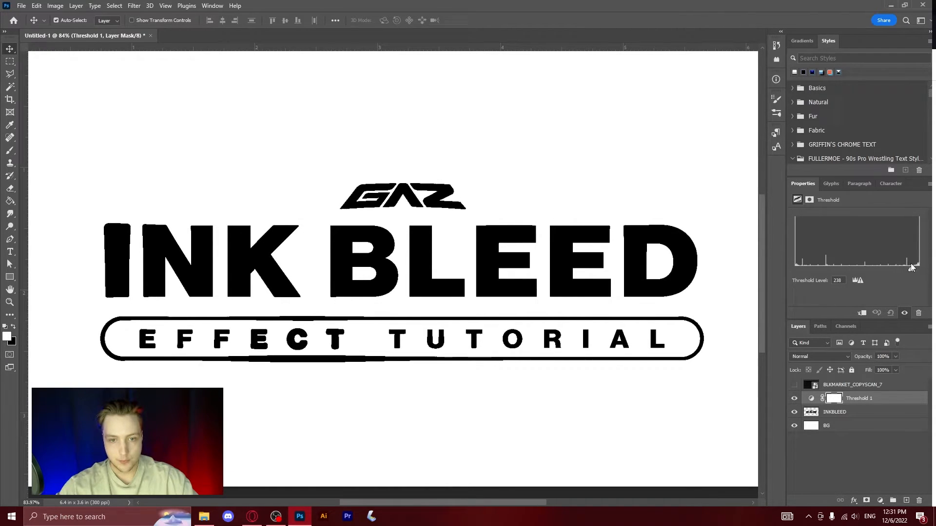
drag(912, 267, 909, 267)
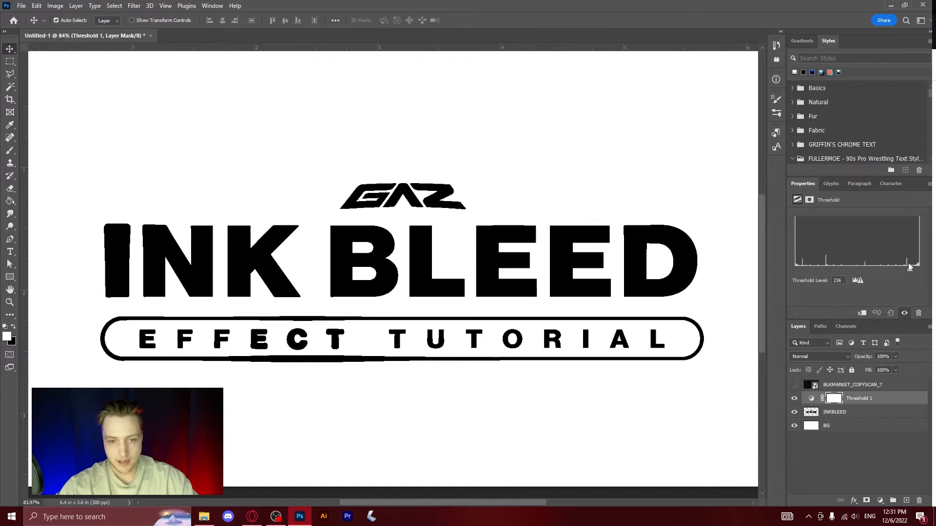
drag(910, 268, 904, 268)
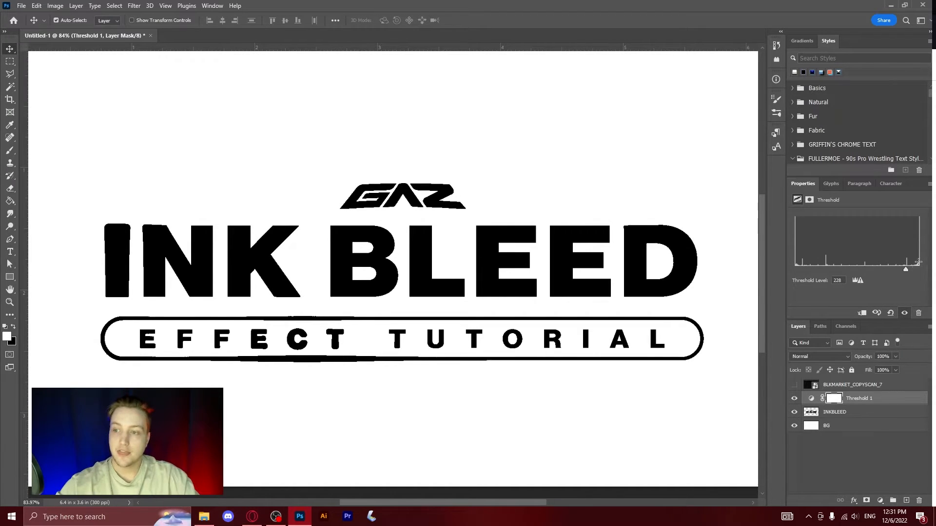
drag(904, 269, 922, 269)
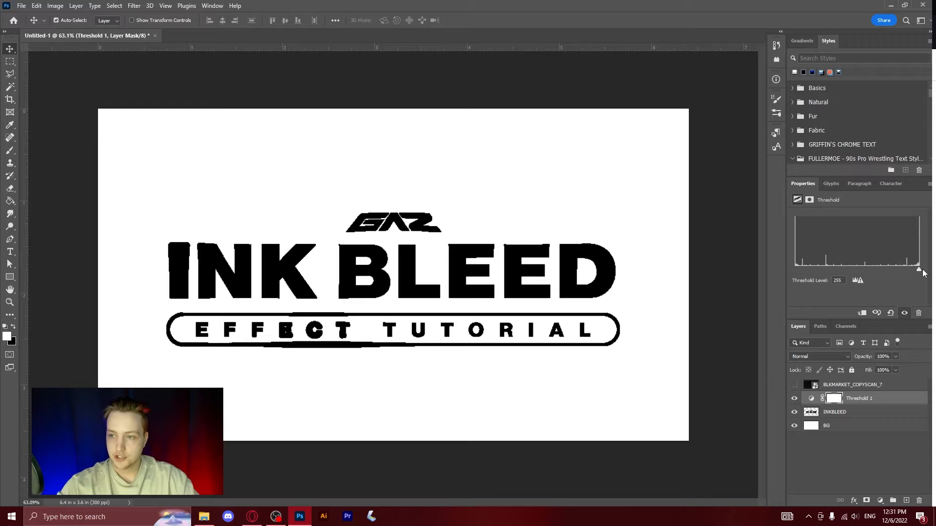
drag(919, 270, 905, 270)
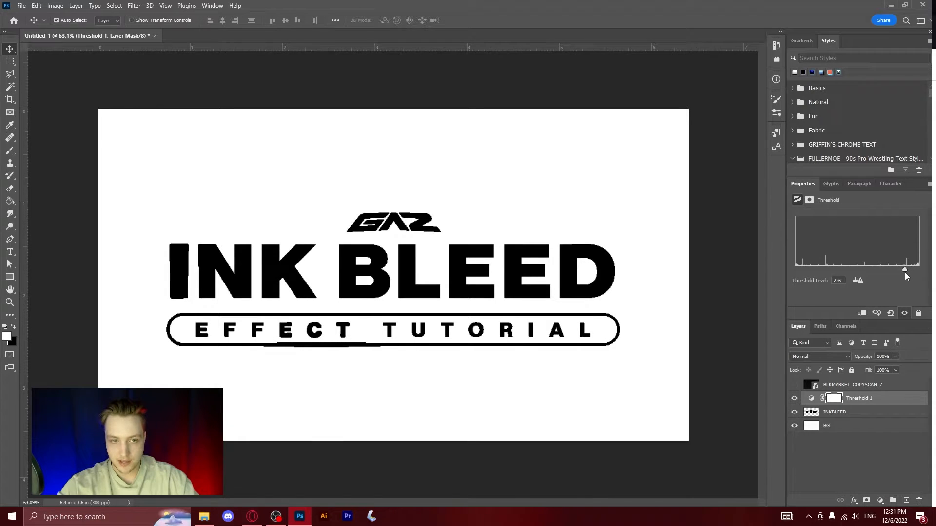
drag(904, 270, 909, 273)
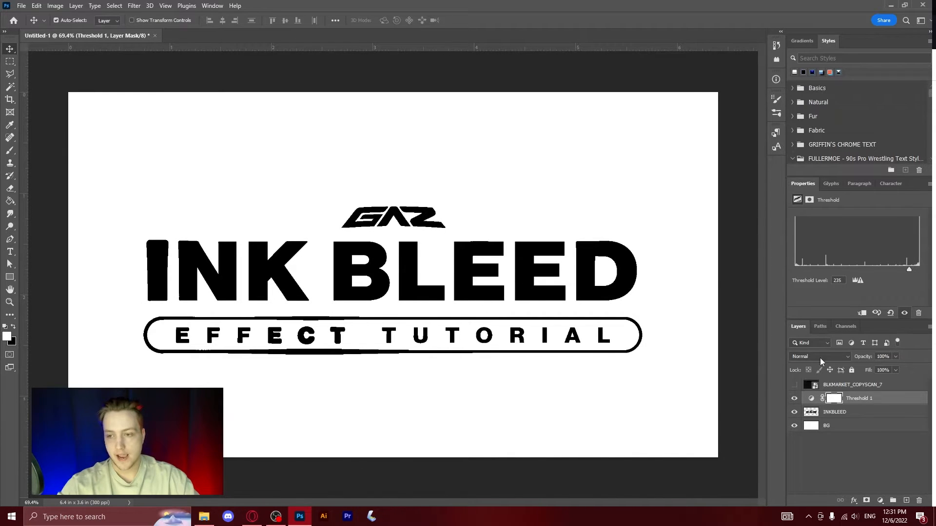
click(852, 384)
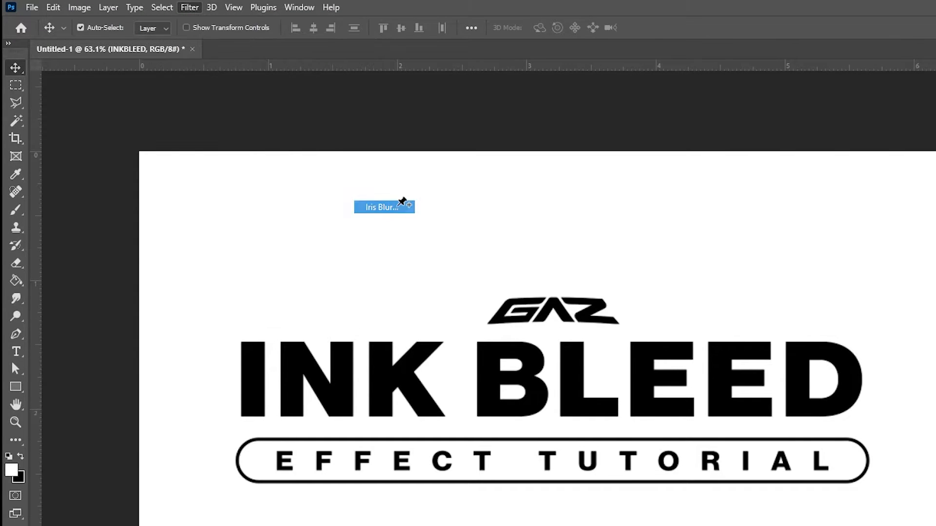
Apply an Iris Blur of about 5 px around the INK BLEED logo.
click(381, 206)
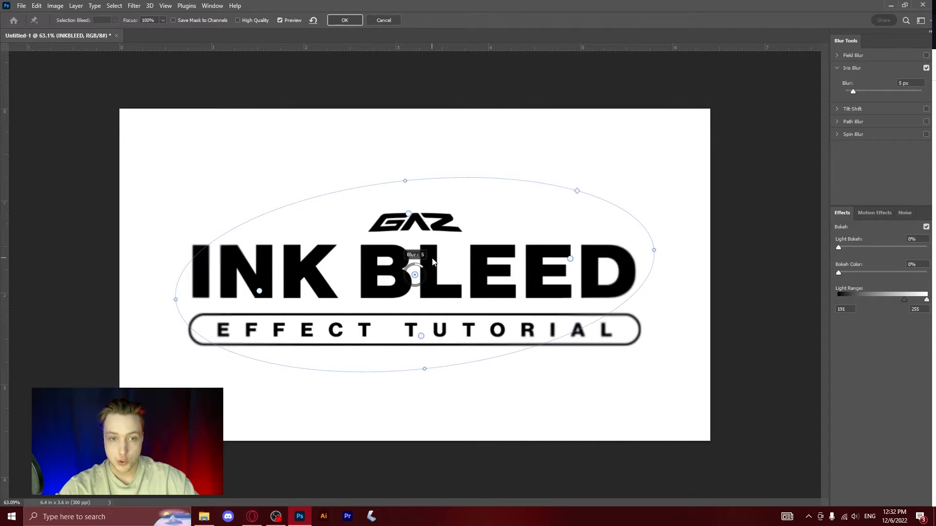
drag(412, 269, 418, 265)
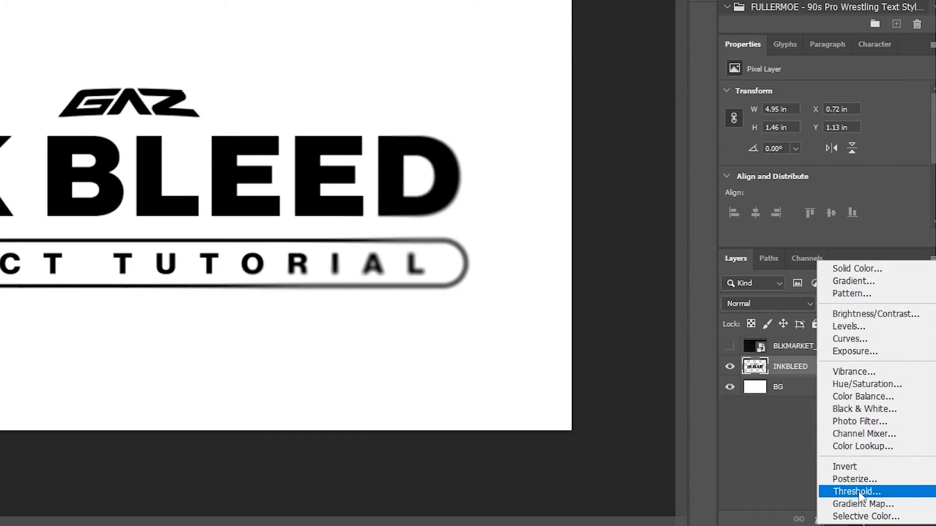
Add a Threshold adjustment and test levels from low to maximum over the iris-blurred logo.
click(856, 492)
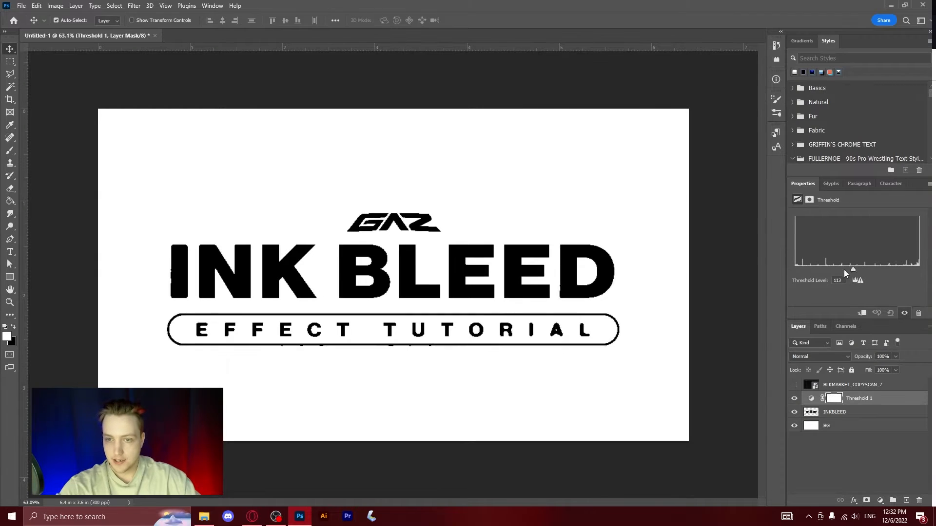
drag(852, 269, 821, 269)
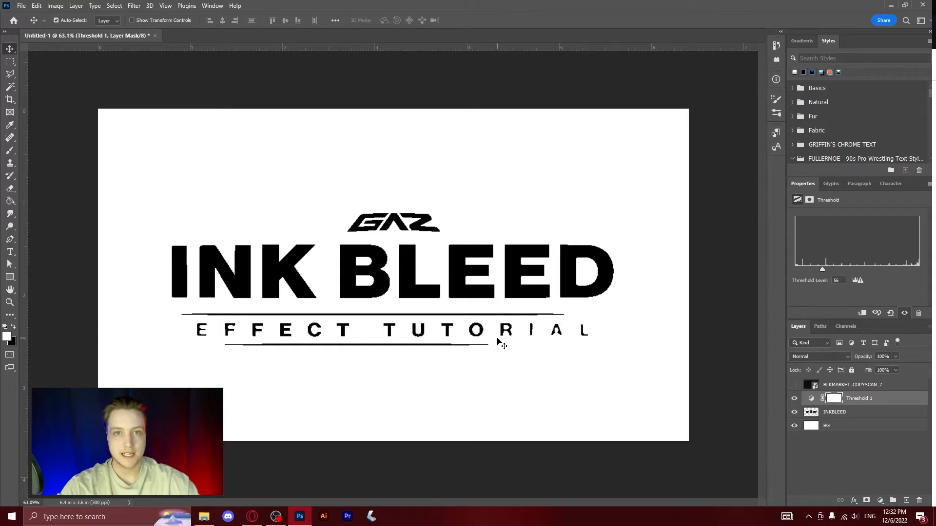
drag(821, 269, 825, 269)
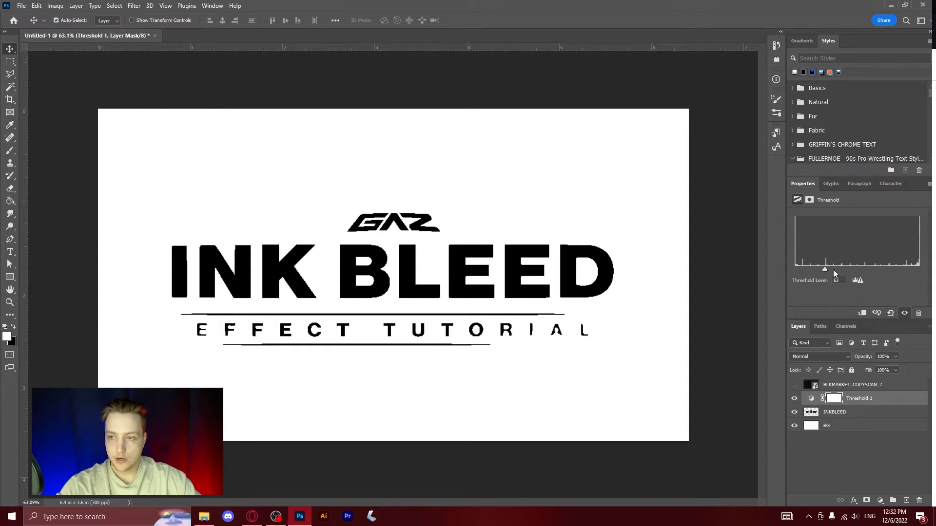
drag(824, 269, 918, 269)
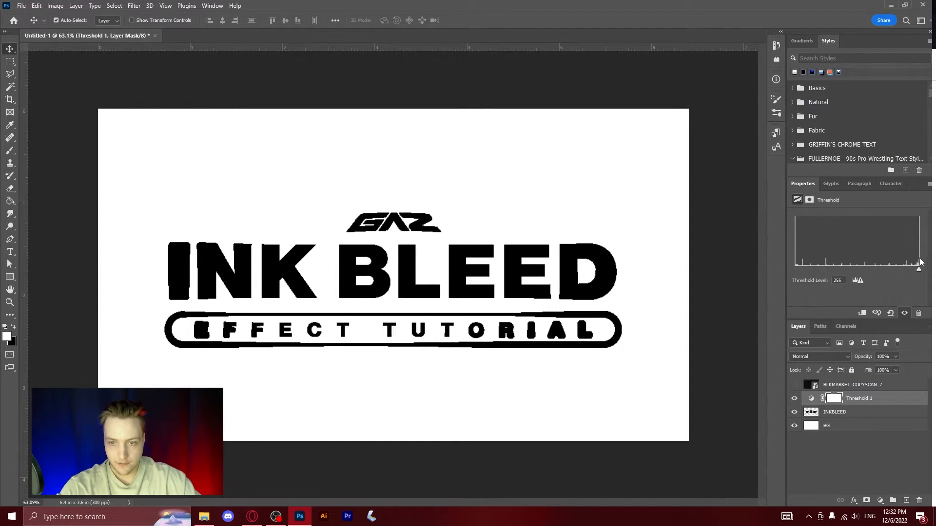
drag(918, 269, 894, 269)
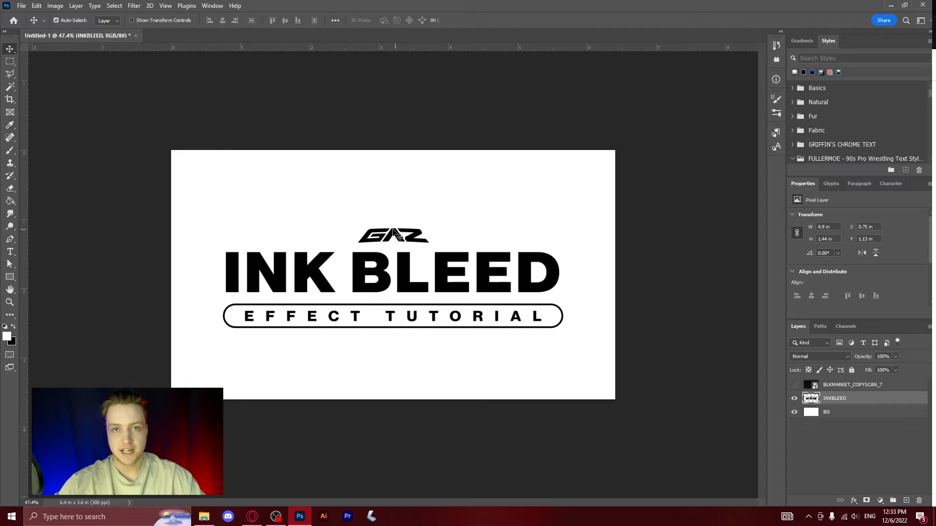
Apply a Gaussian Blur with a raised radius to heavily soften the INKBLEED logo.
click(134, 6)
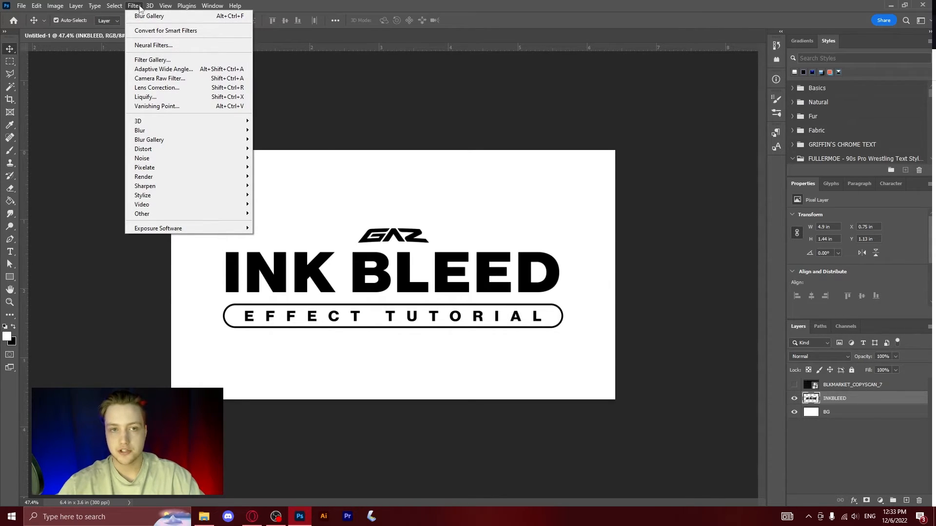
mouse_move(139, 129)
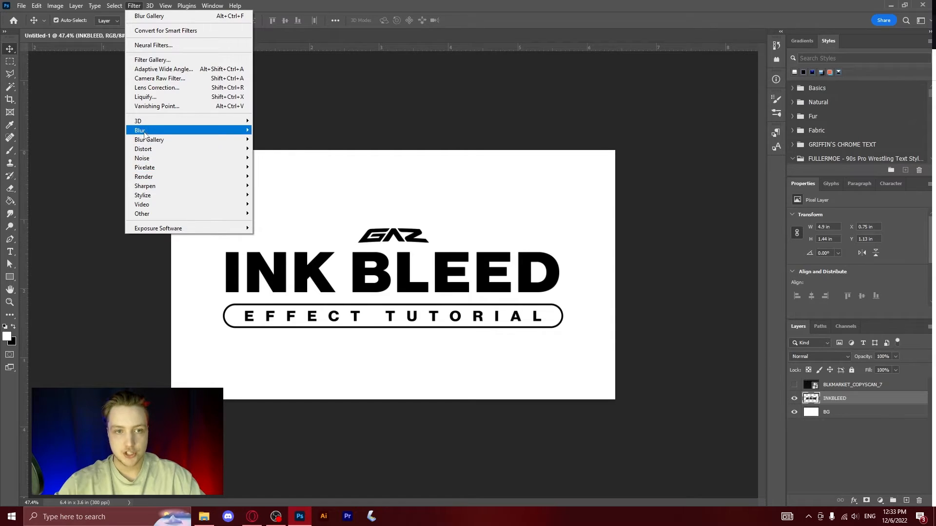
click(140, 131)
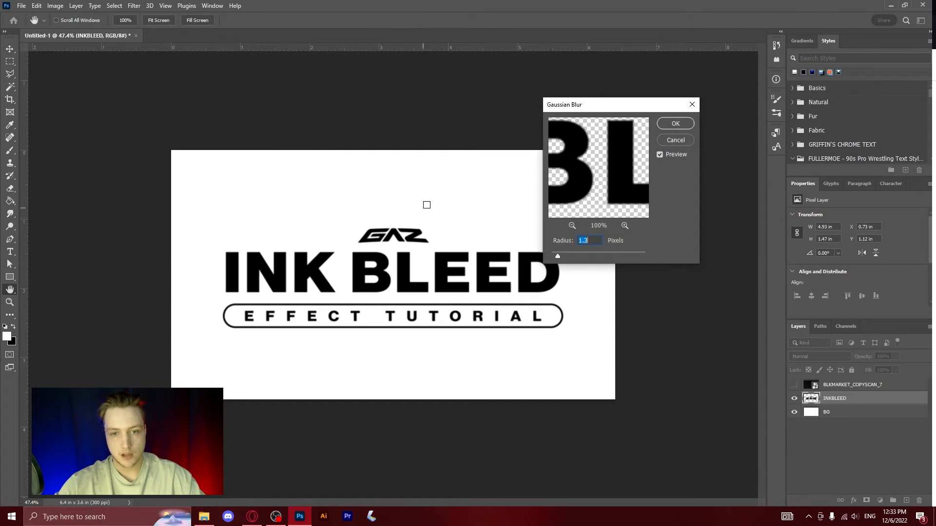
drag(557, 256, 571, 257)
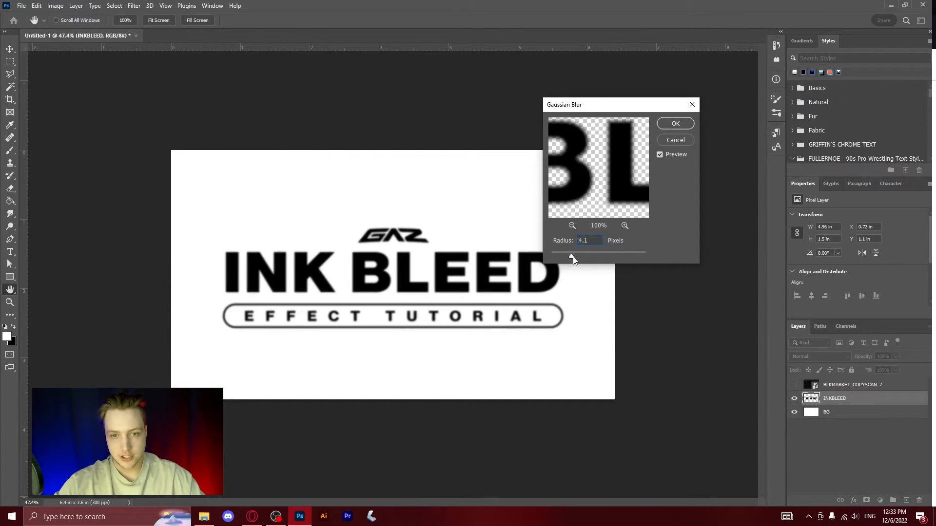
drag(571, 255, 567, 255)
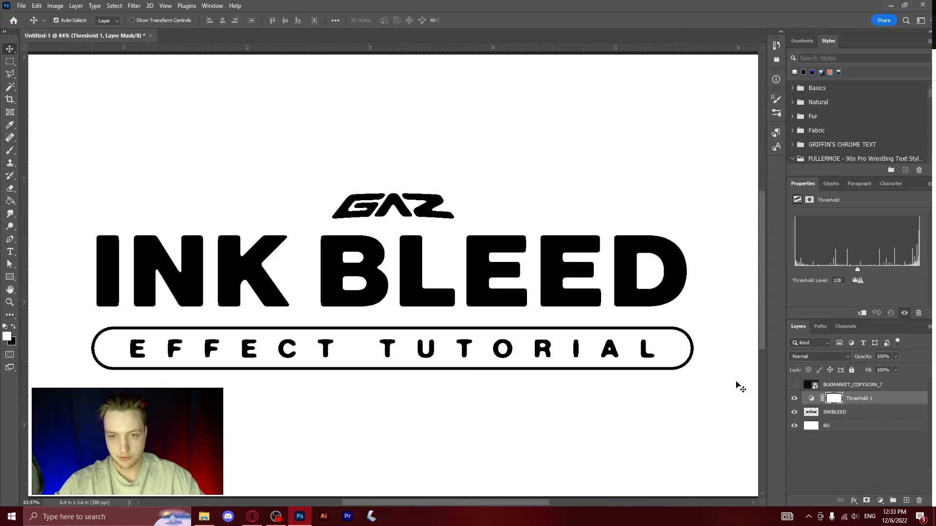
Sweep the Threshold level from minimum to maximum and settle near 164 for thick rounded letters.
drag(857, 269, 868, 269)
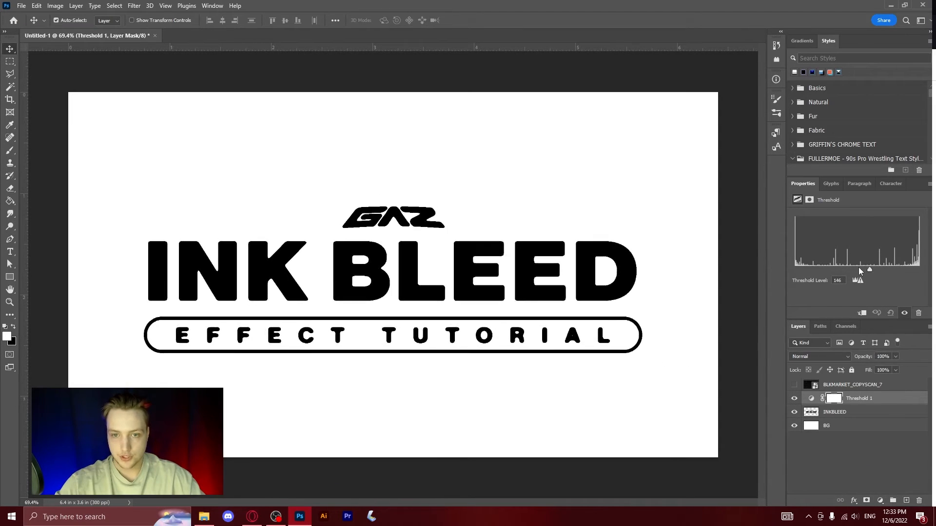
drag(868, 270, 888, 270)
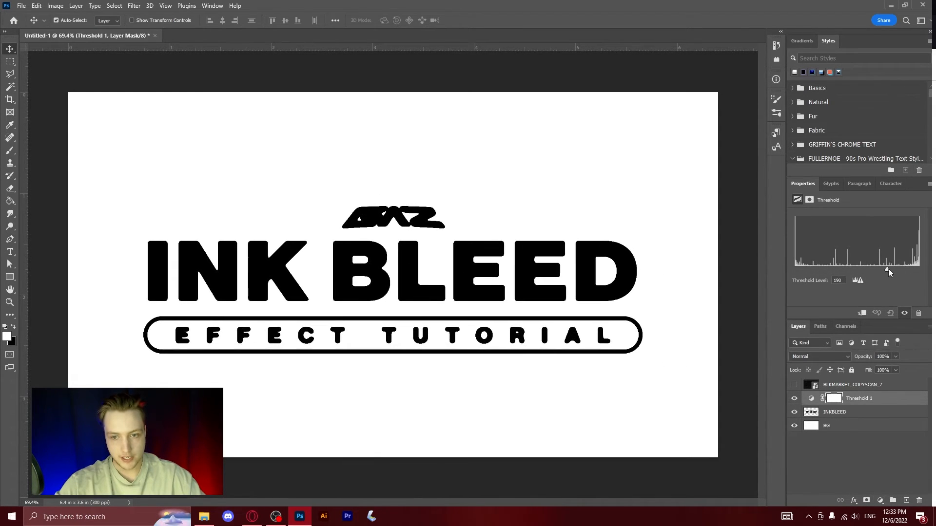
drag(888, 269, 888, 269)
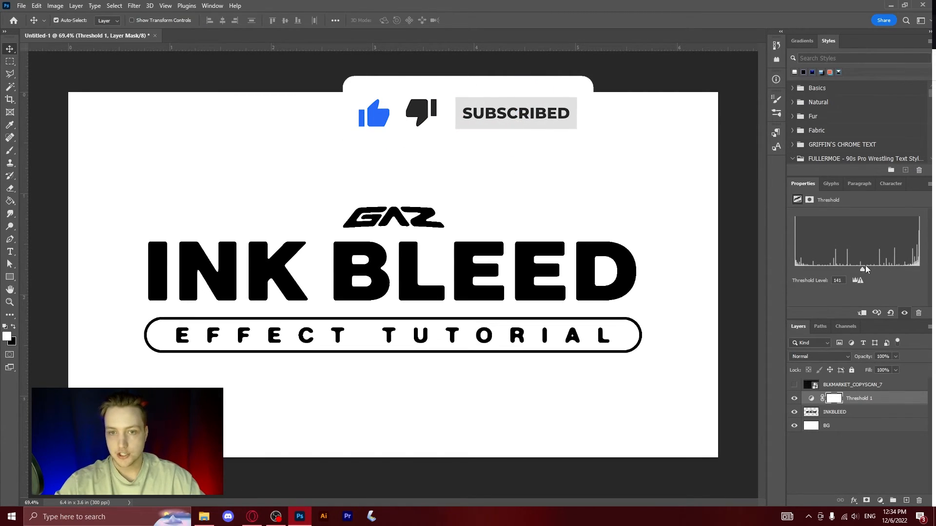
drag(866, 270, 867, 270)
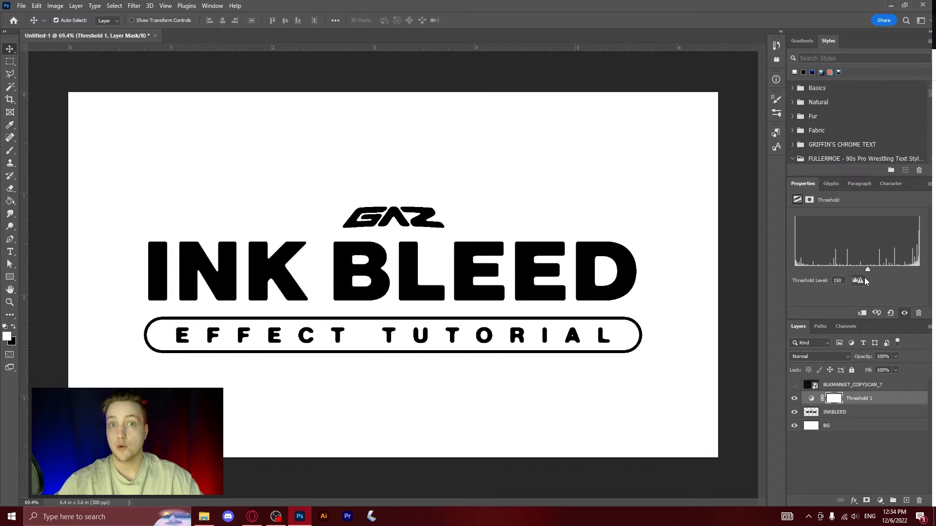
mouse_move(858, 279)
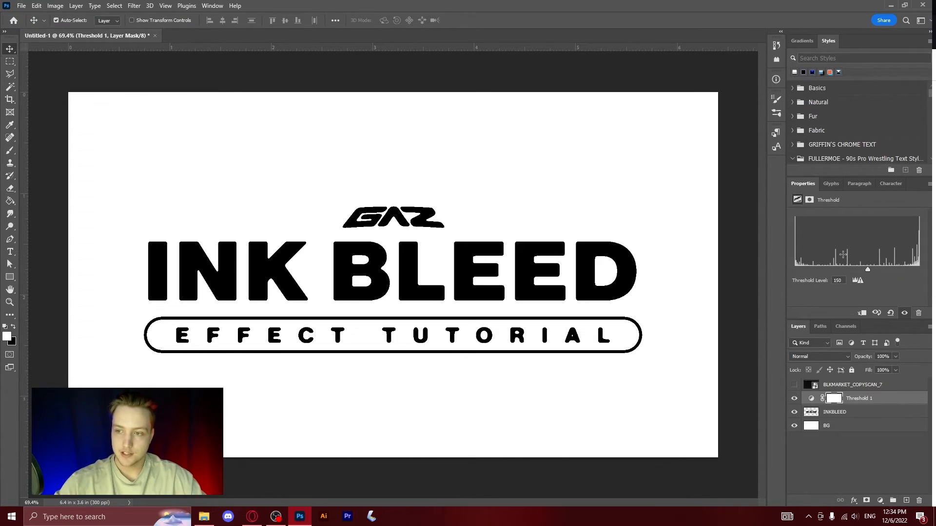
drag(867, 270, 919, 270)
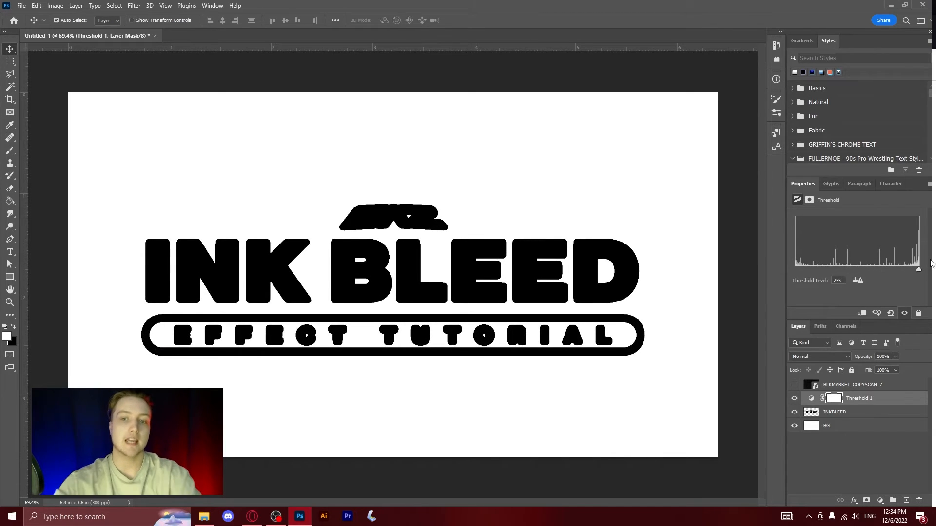
drag(918, 269, 803, 269)
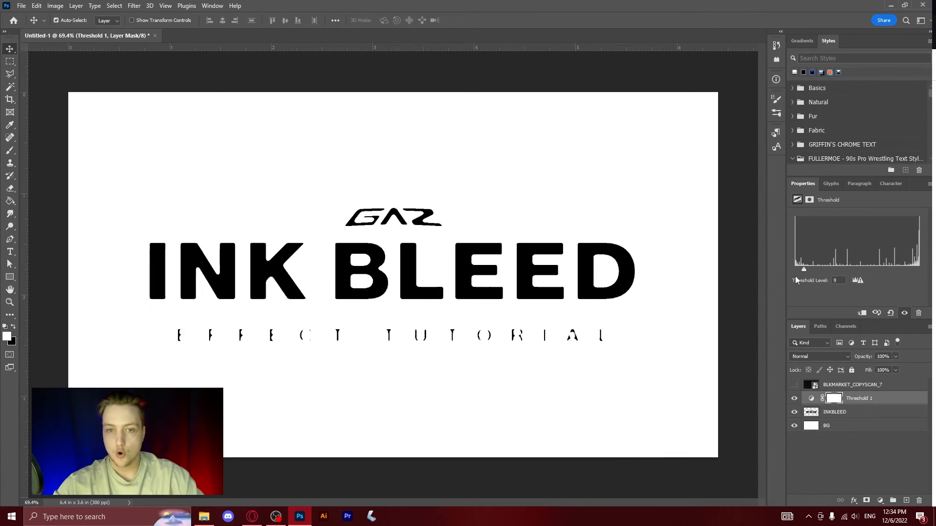
drag(805, 269, 828, 269)
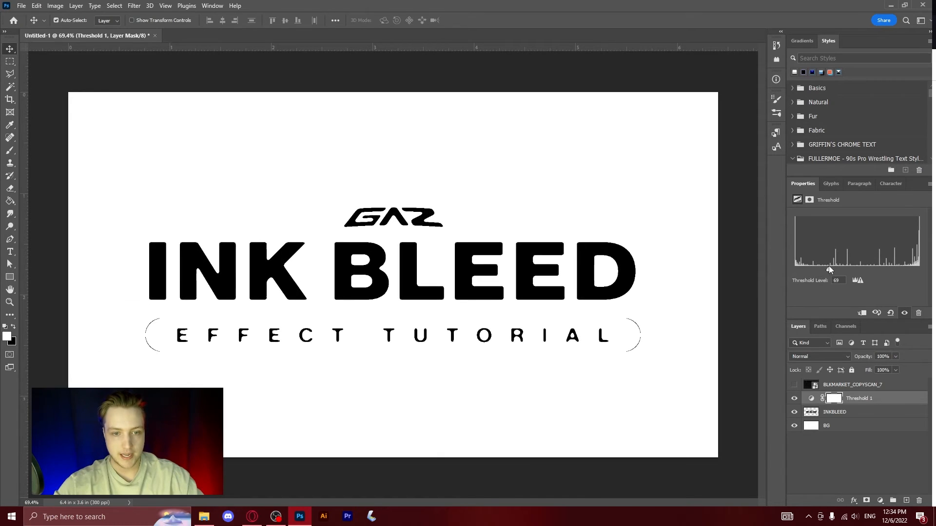
drag(826, 270, 833, 270)
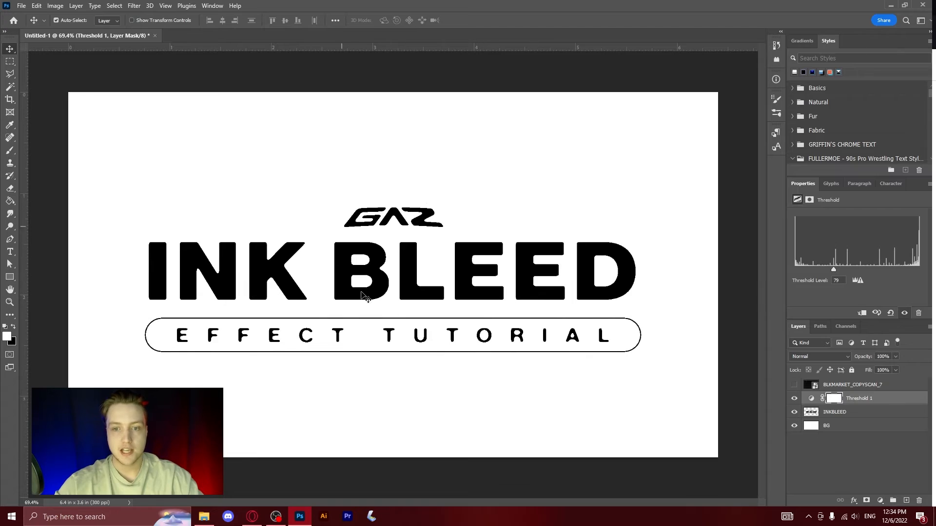
drag(834, 269, 875, 269)
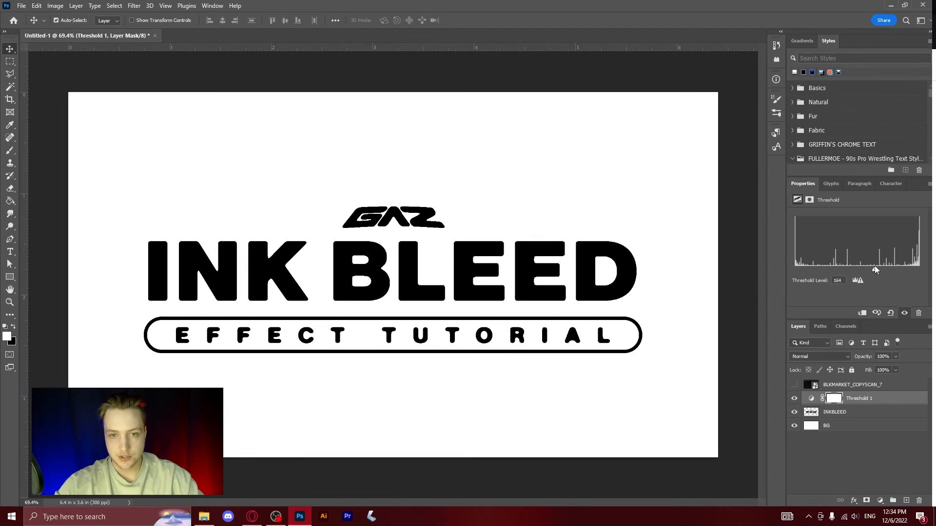
drag(874, 270, 876, 269)
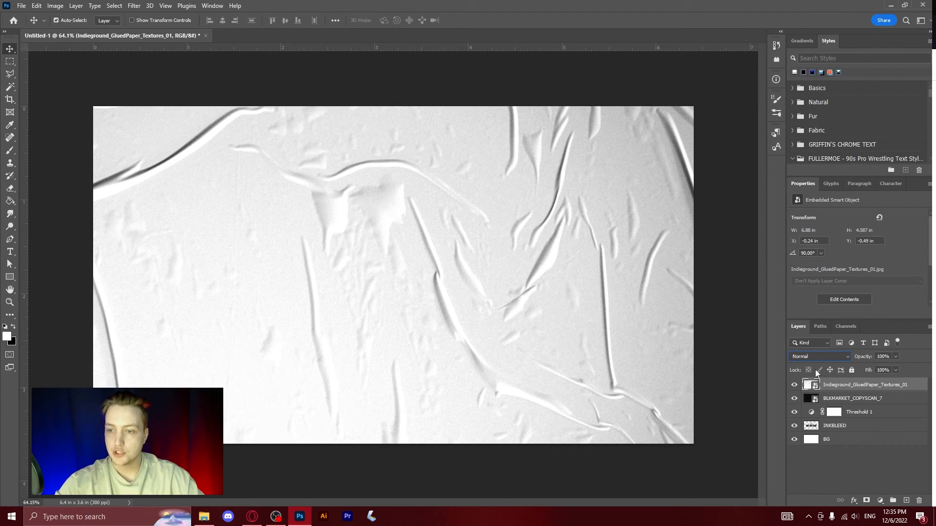
Bring up the blend mode list for the glued-paper texture layer, currently Normal.
click(821, 357)
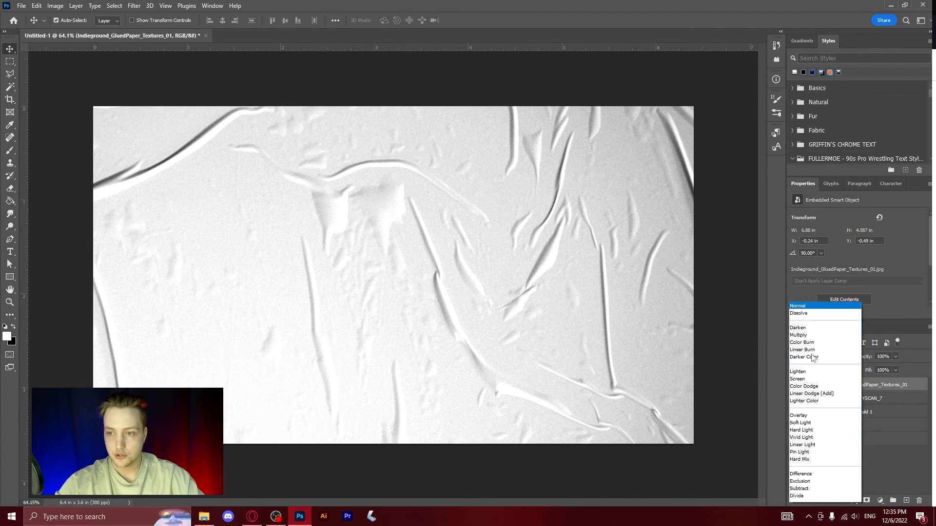